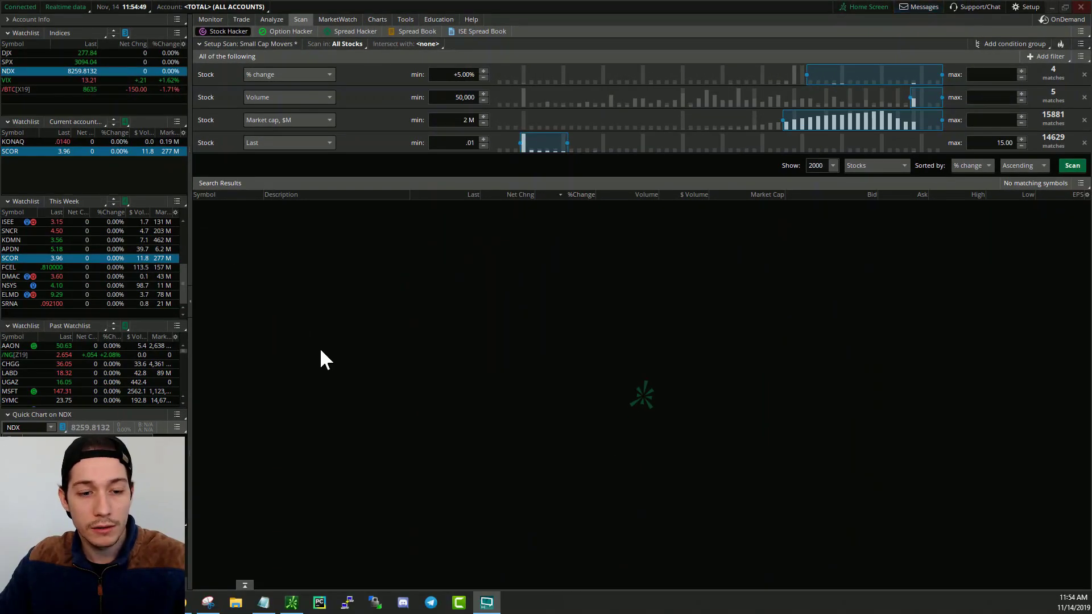
{"action": "mouse_move", "coordinate": [602, 271]}
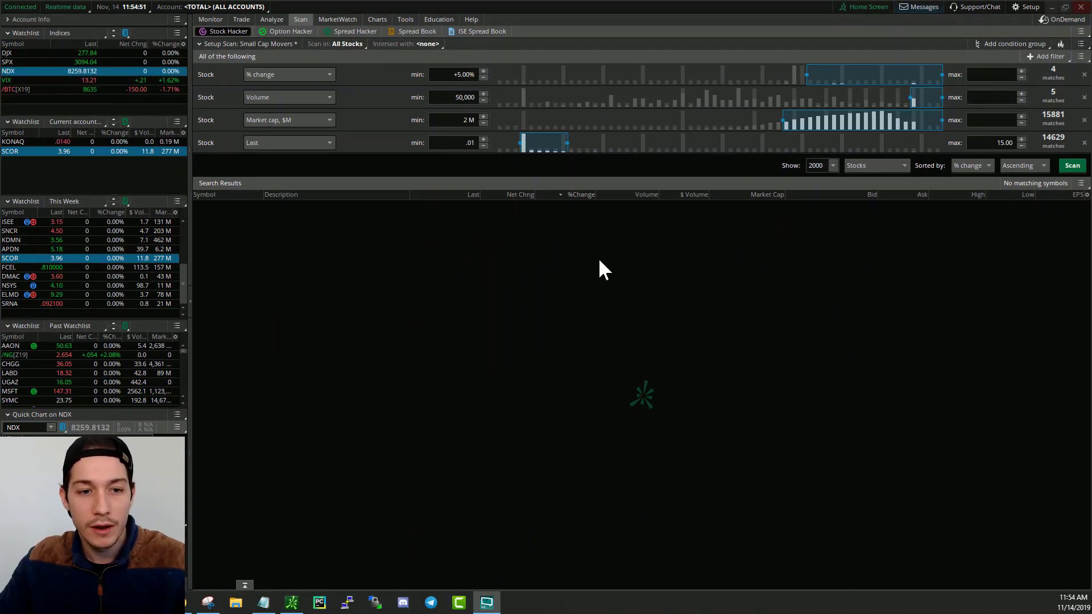
{"action": "mouse_move", "coordinate": [691, 518]}
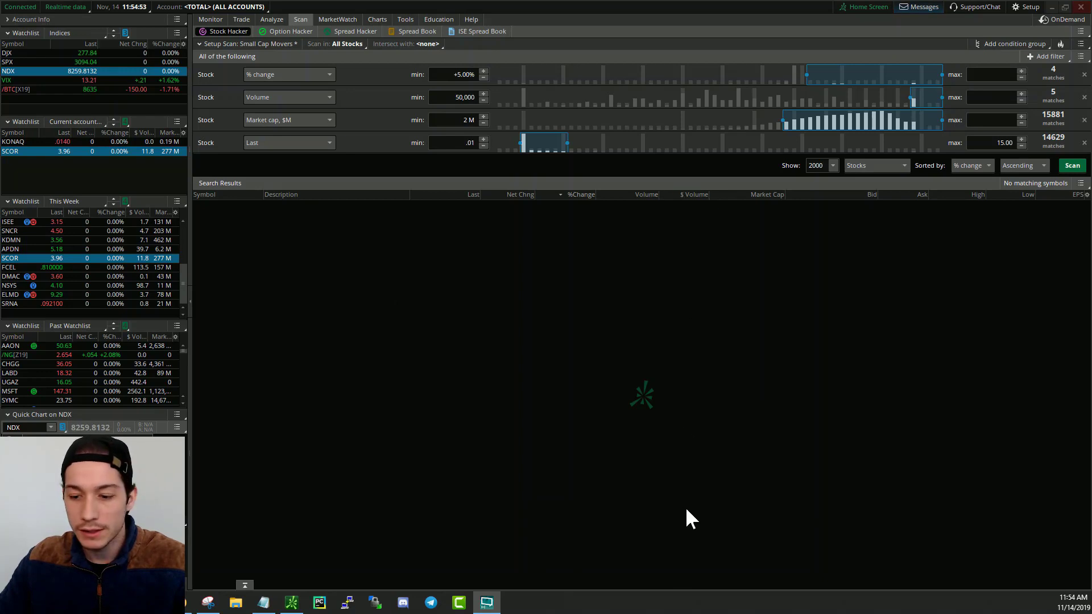
{"action": "mouse_move", "coordinate": [668, 209]}
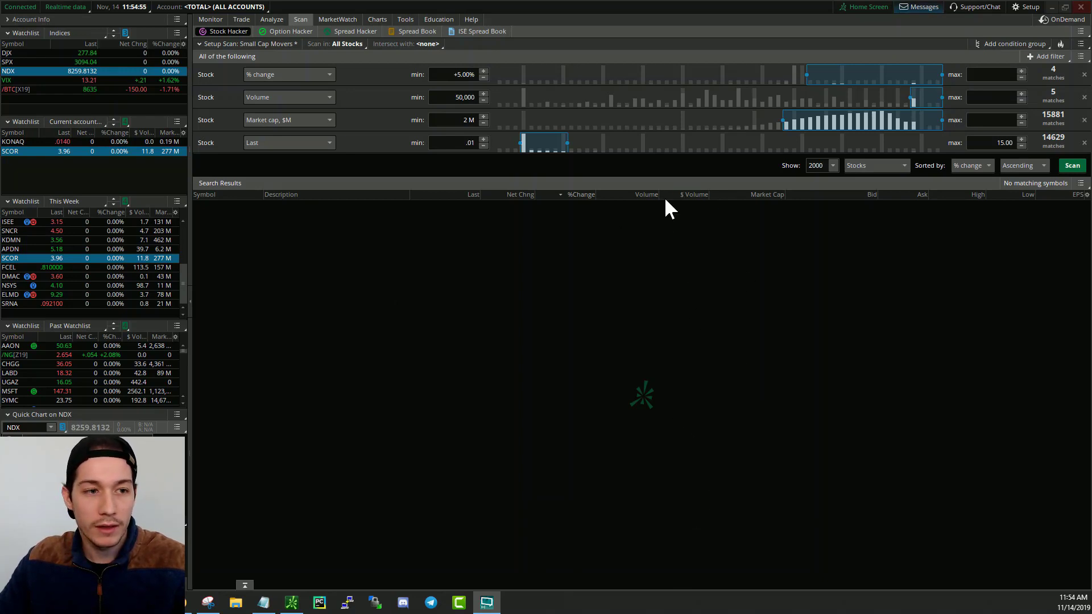
{"action": "mouse_move", "coordinate": [693, 216]}
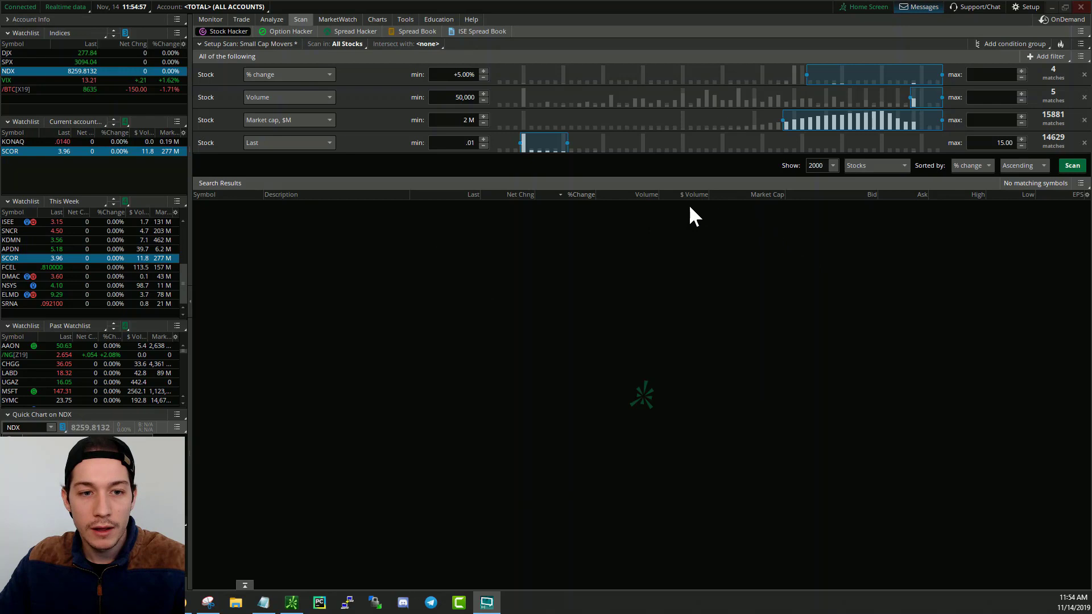
Widen the left watchlist panel and show charts beside the $ Volume watchlists
{"action": "left_click", "coordinate": [1071, 165]}
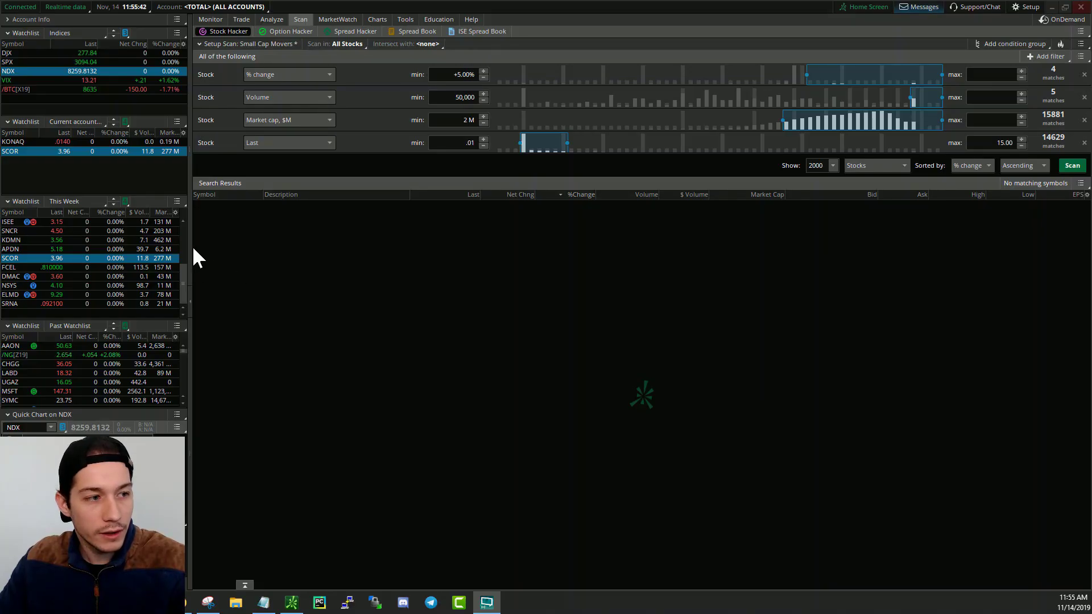
{"action": "mouse_move", "coordinate": [496, 249]}
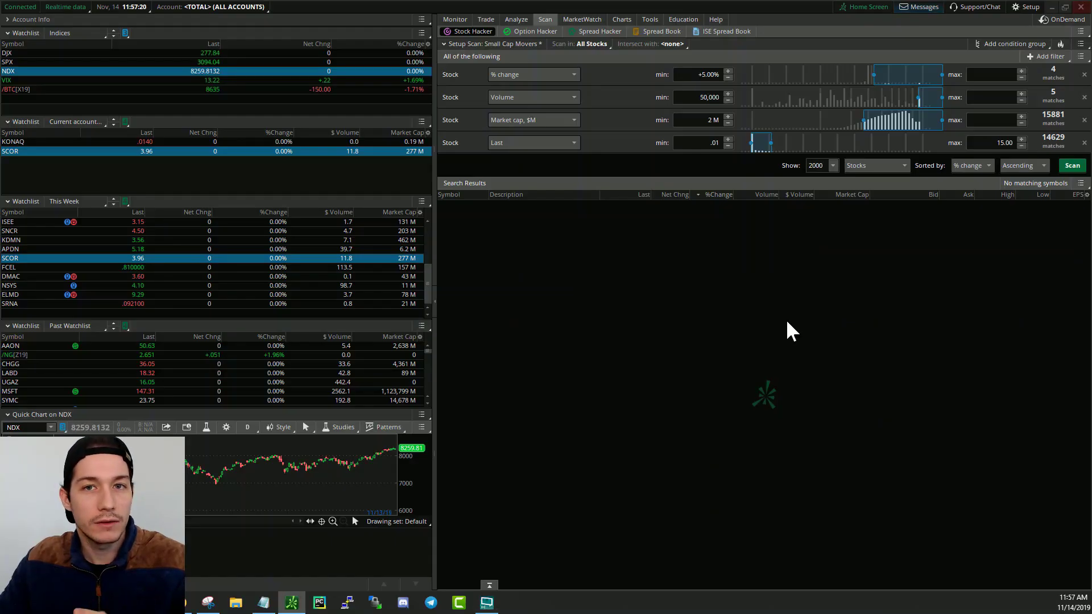
{"action": "mouse_move", "coordinate": [616, 387]}
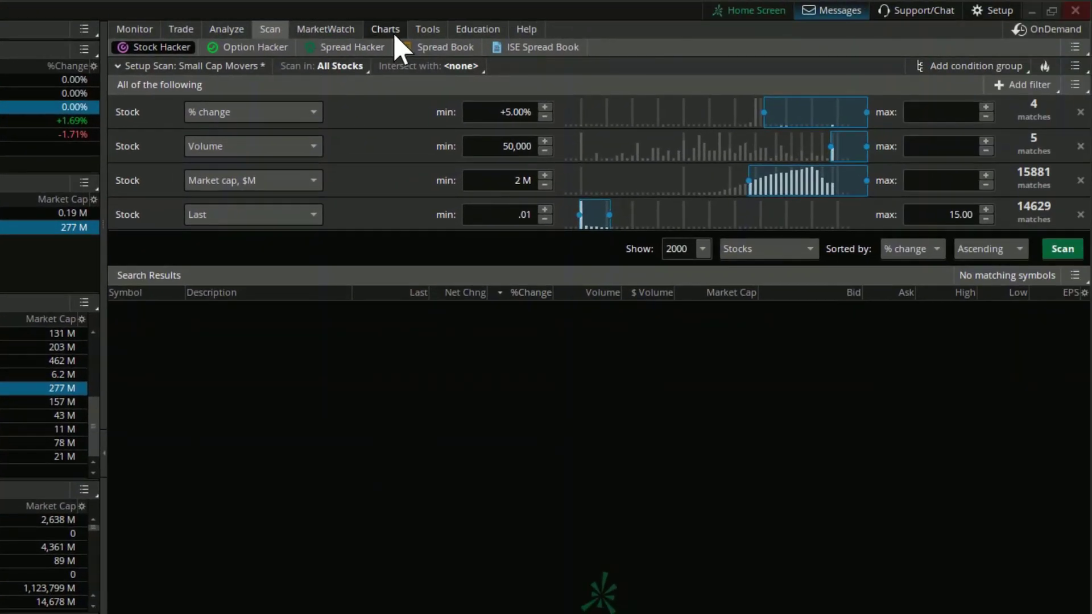
{"action": "left_click", "coordinate": [385, 29]}
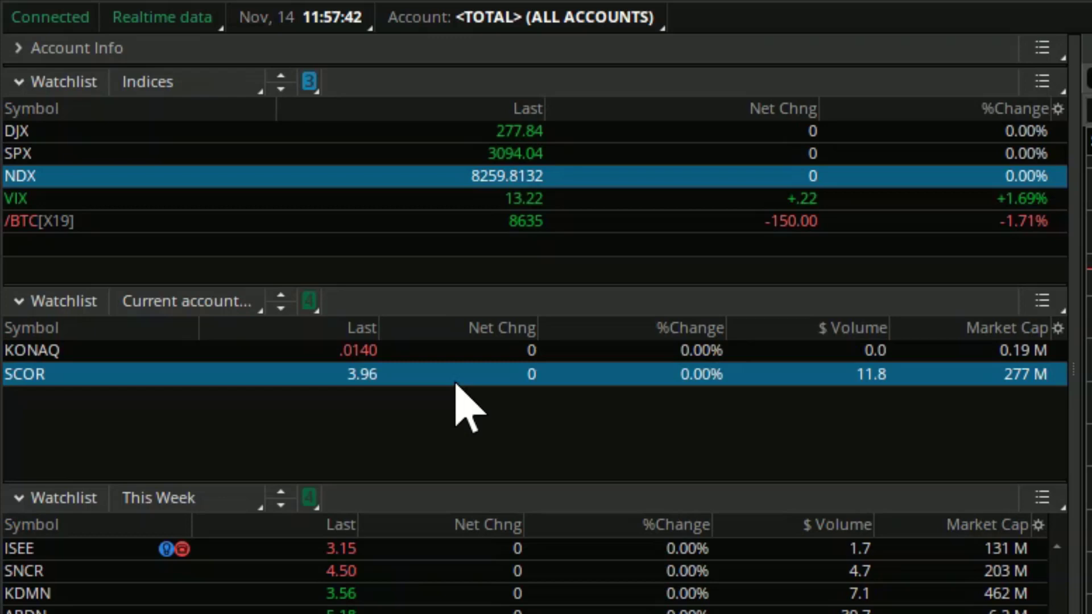
{"action": "mouse_move", "coordinate": [376, 411]}
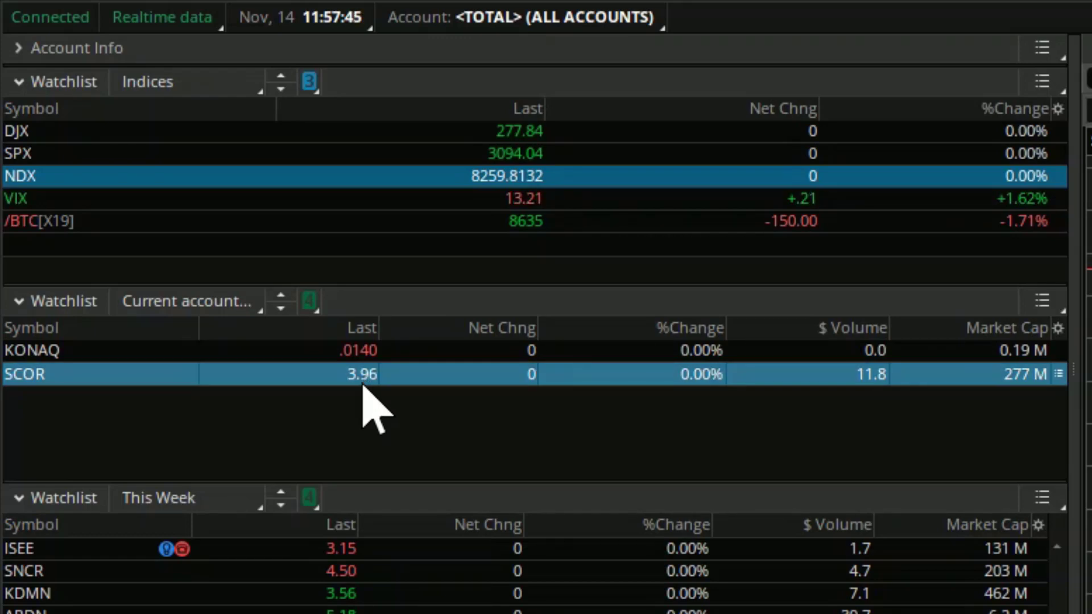
{"action": "mouse_move", "coordinate": [605, 407]}
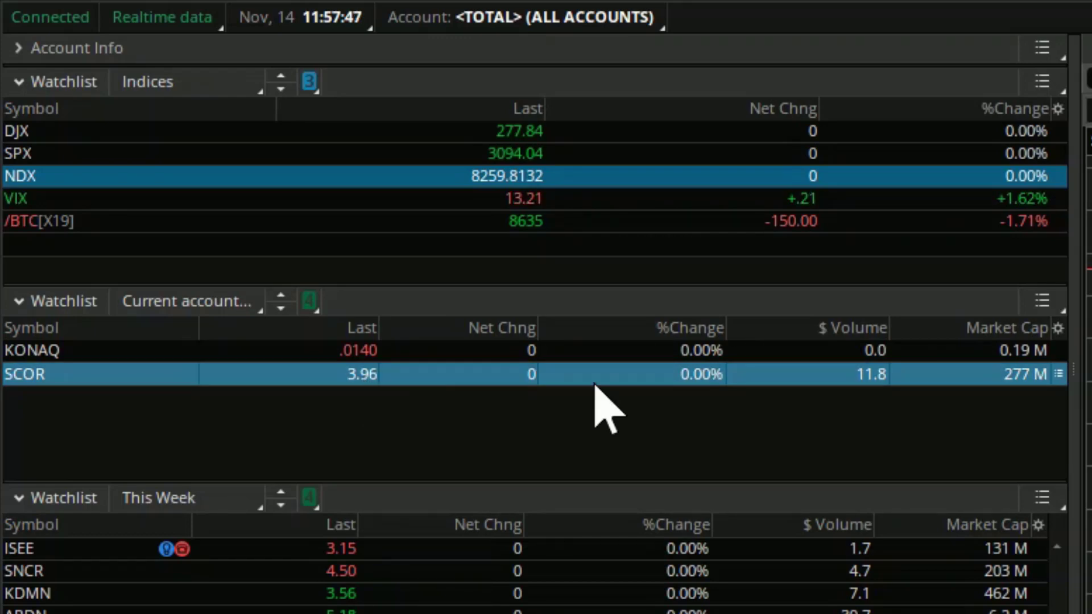
{"action": "mouse_move", "coordinate": [881, 400]}
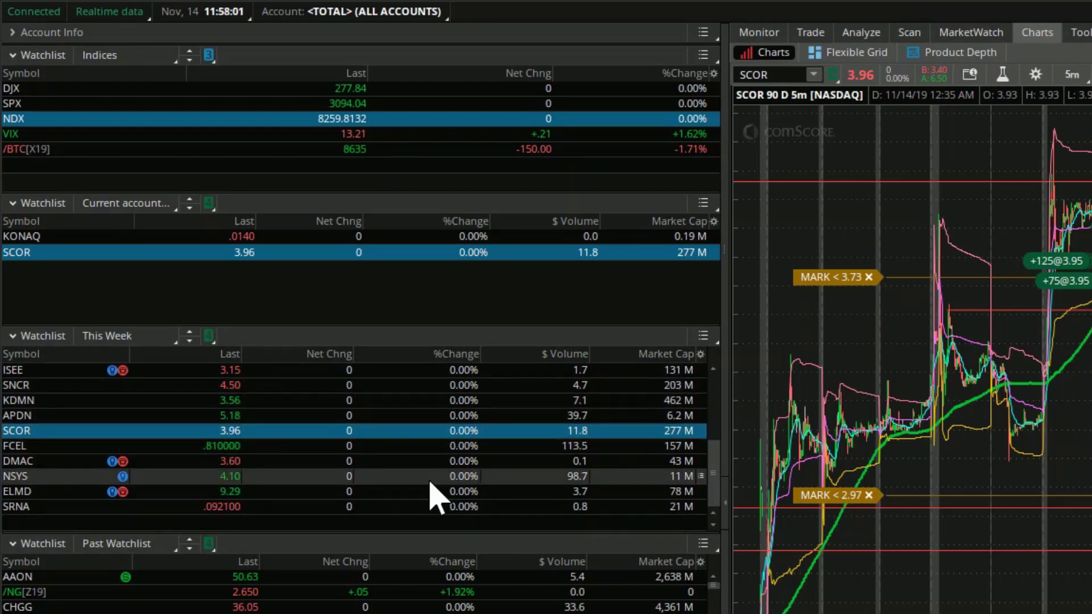
{"action": "mouse_move", "coordinate": [237, 519]}
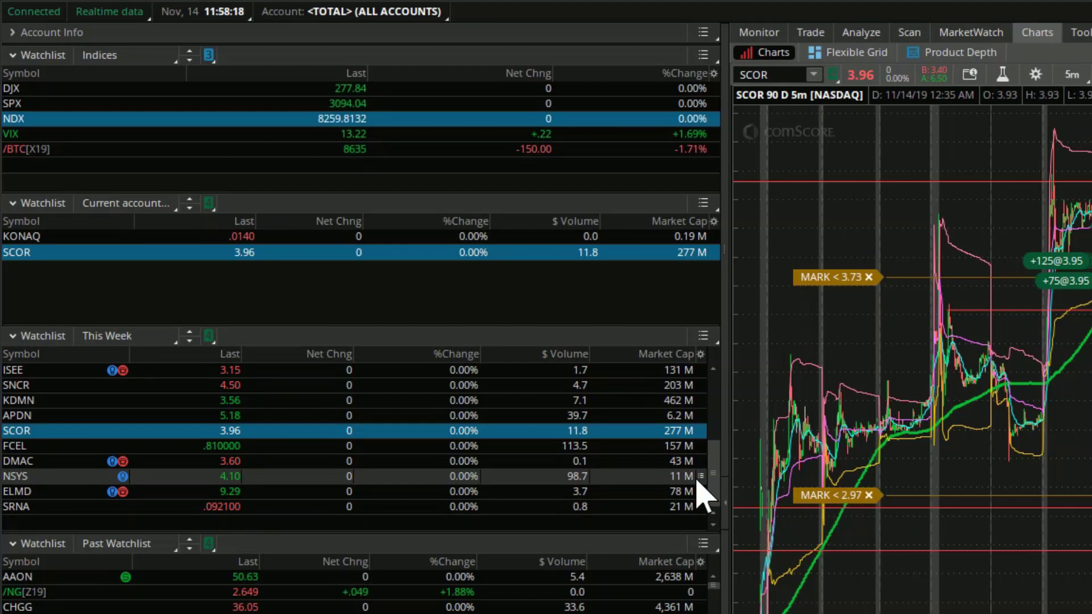
{"action": "mouse_move", "coordinate": [585, 479]}
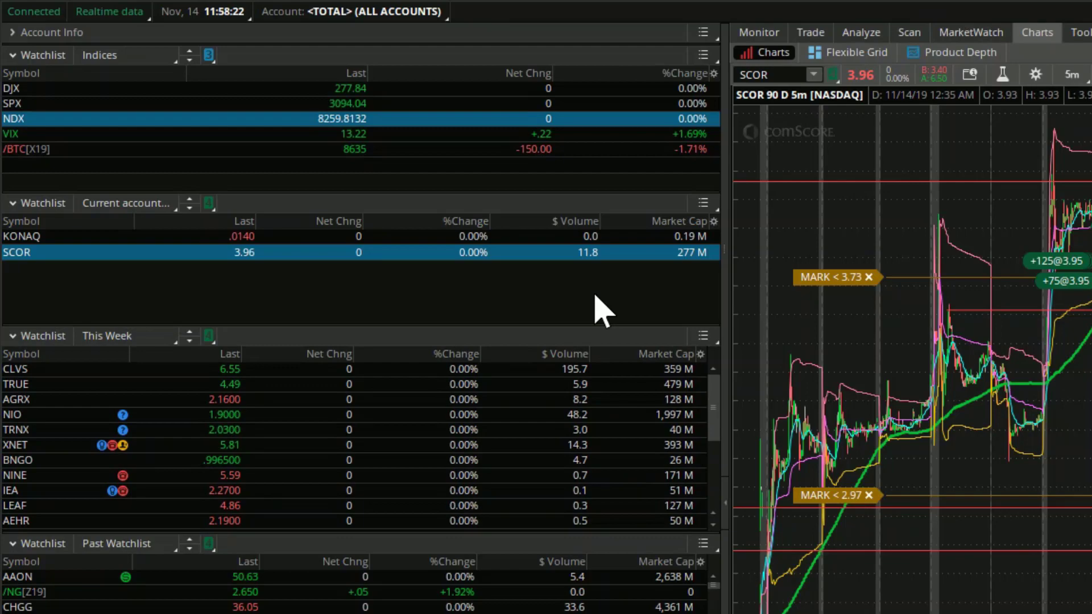
{"action": "mouse_move", "coordinate": [611, 327]}
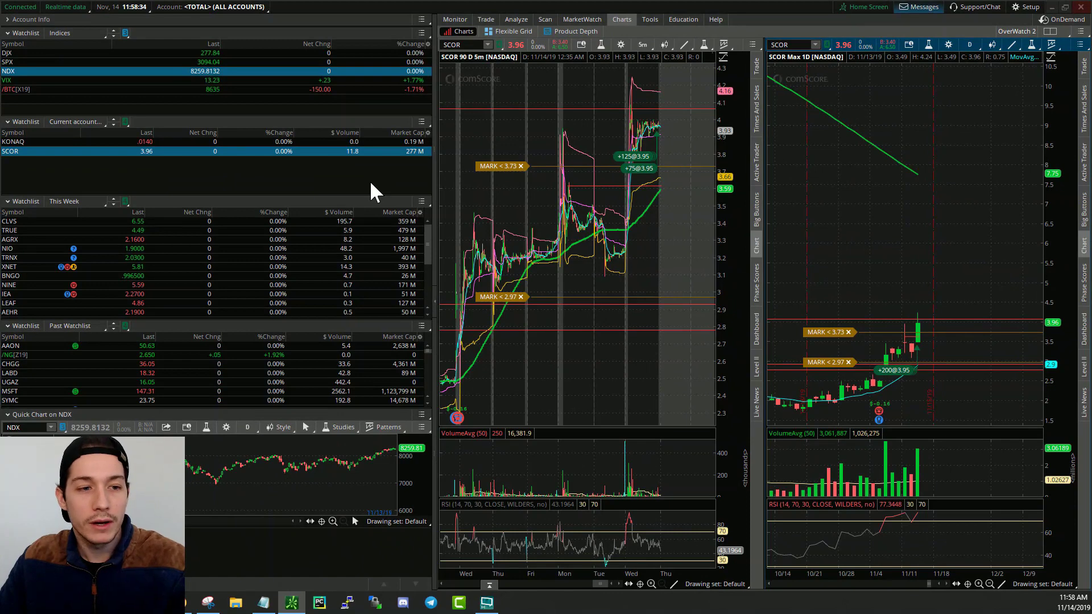
{"action": "mouse_move", "coordinate": [425, 189]}
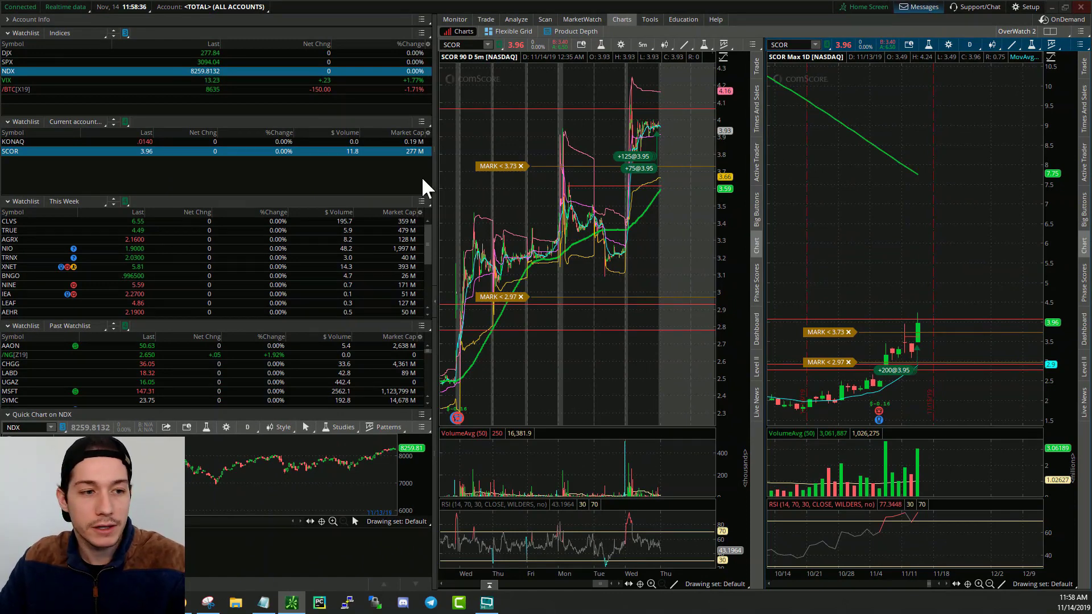
{"action": "mouse_move", "coordinate": [336, 223]}
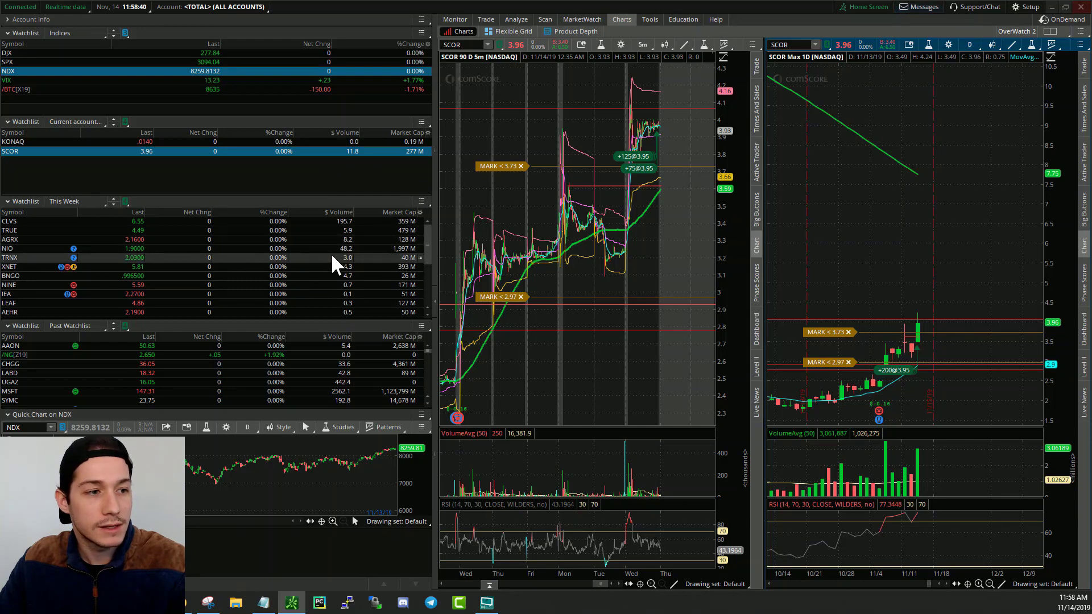
{"action": "mouse_move", "coordinate": [272, 230]}
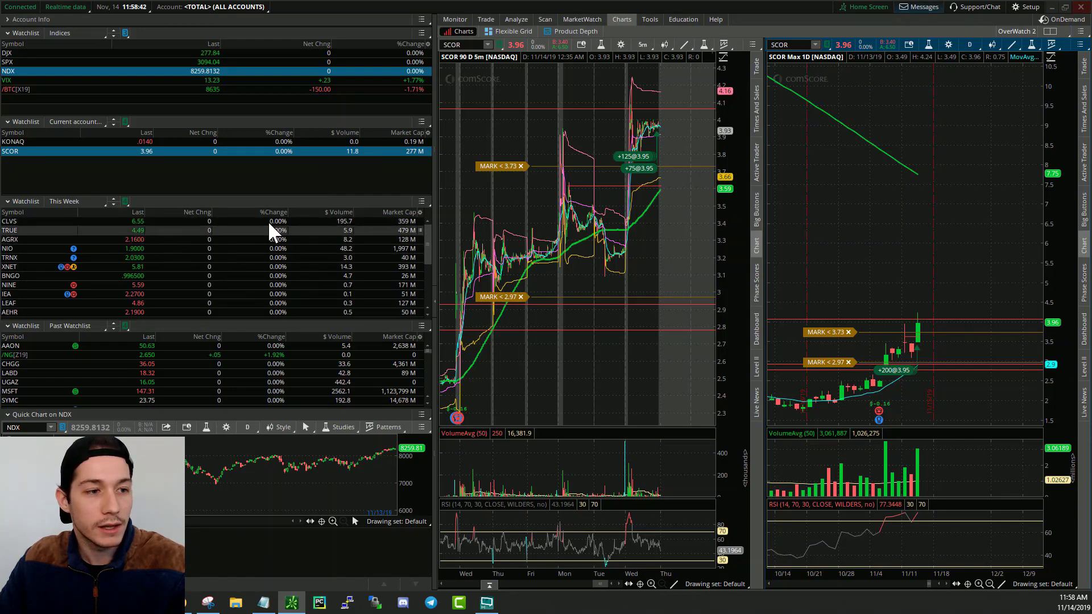
{"action": "mouse_move", "coordinate": [337, 234]}
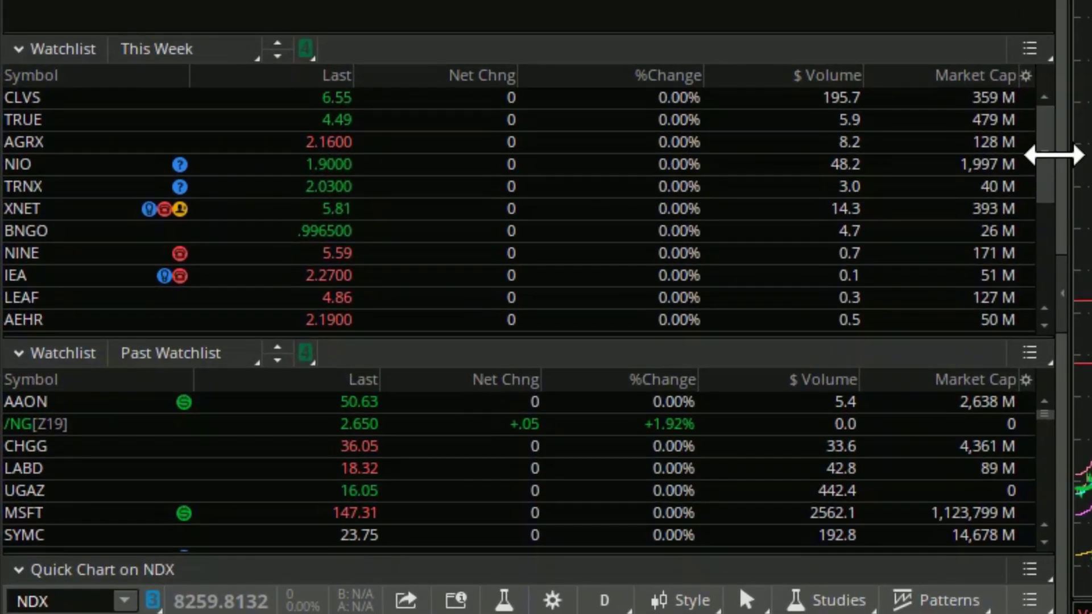
{"action": "mouse_move", "coordinate": [853, 129]}
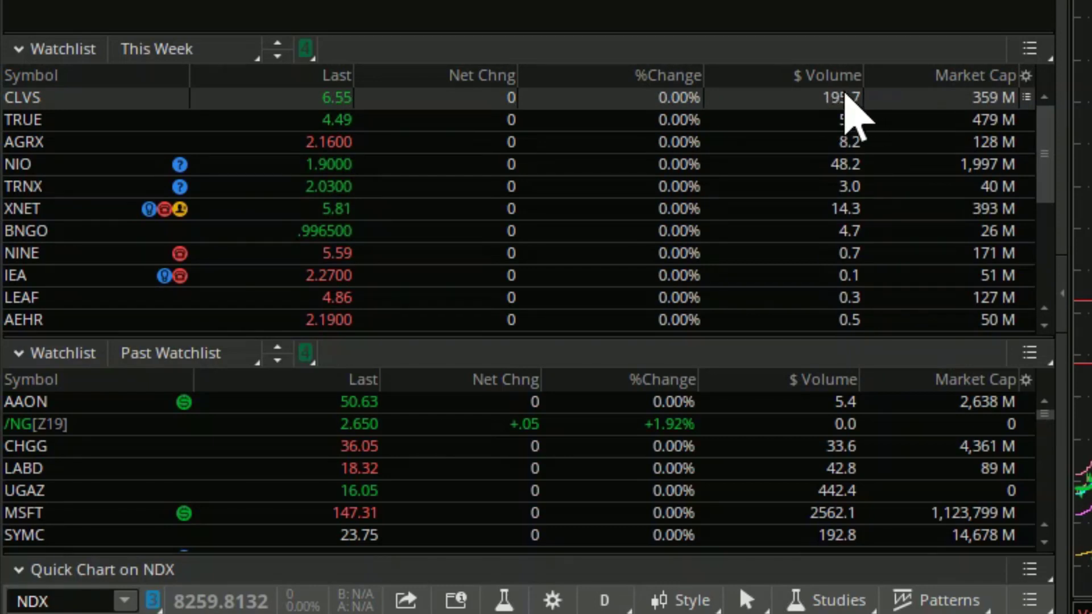
{"action": "mouse_move", "coordinate": [863, 189]}
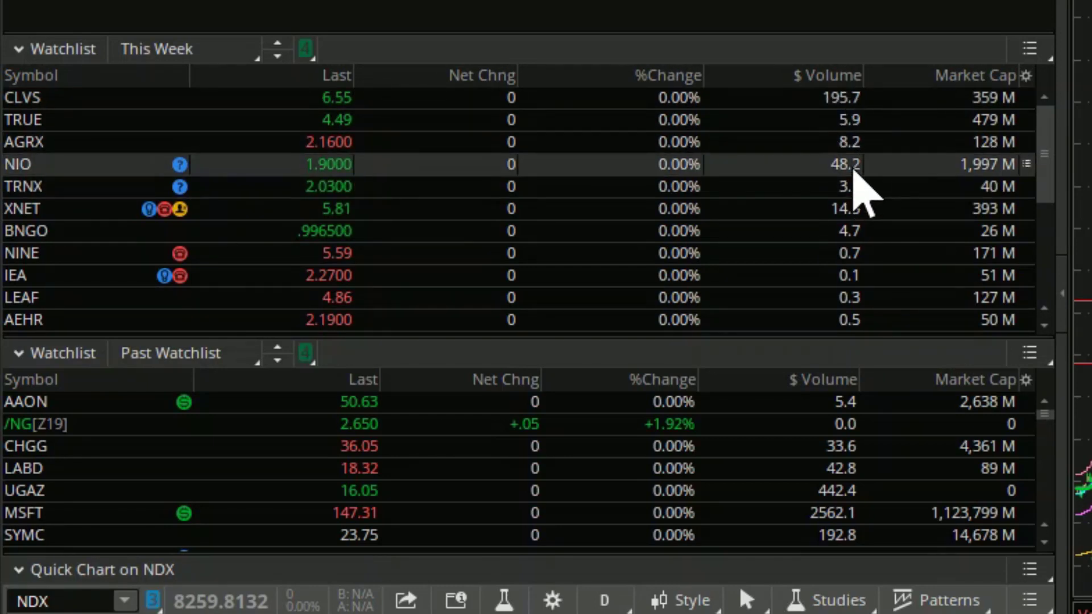
{"action": "mouse_move", "coordinate": [871, 115]}
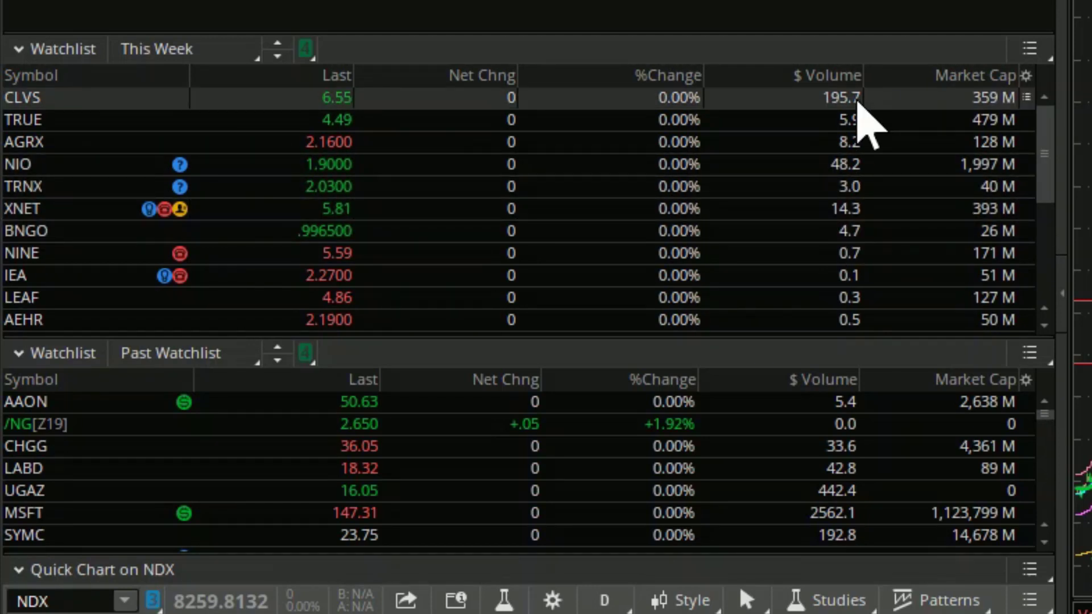
{"action": "mouse_move", "coordinate": [867, 230]}
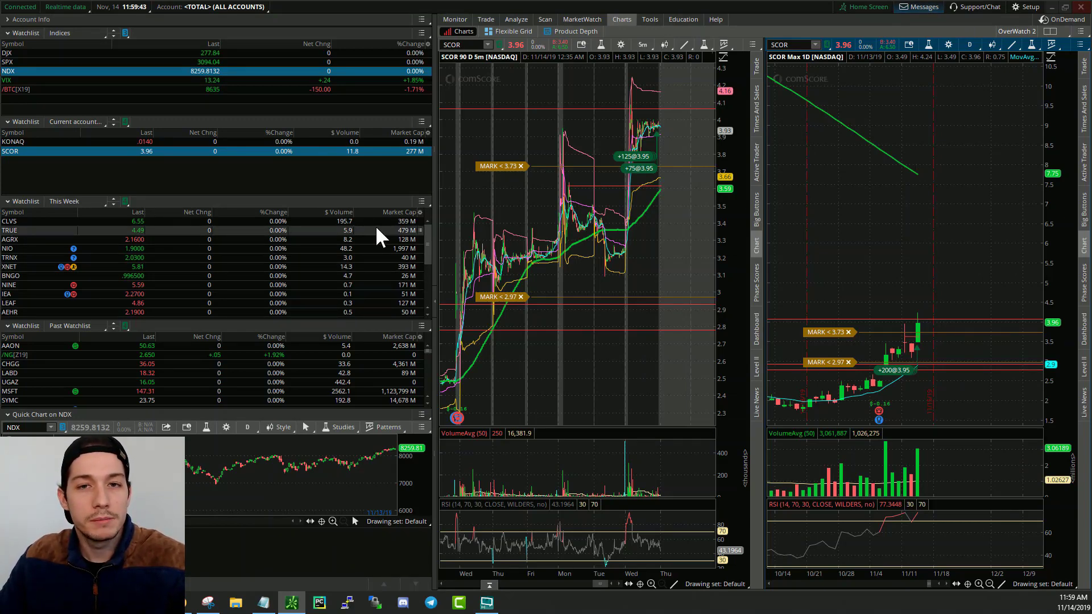
Open Stock Hacker from the Scan menu to show the Small Cap Movers scan
{"action": "left_click", "coordinate": [544, 18]}
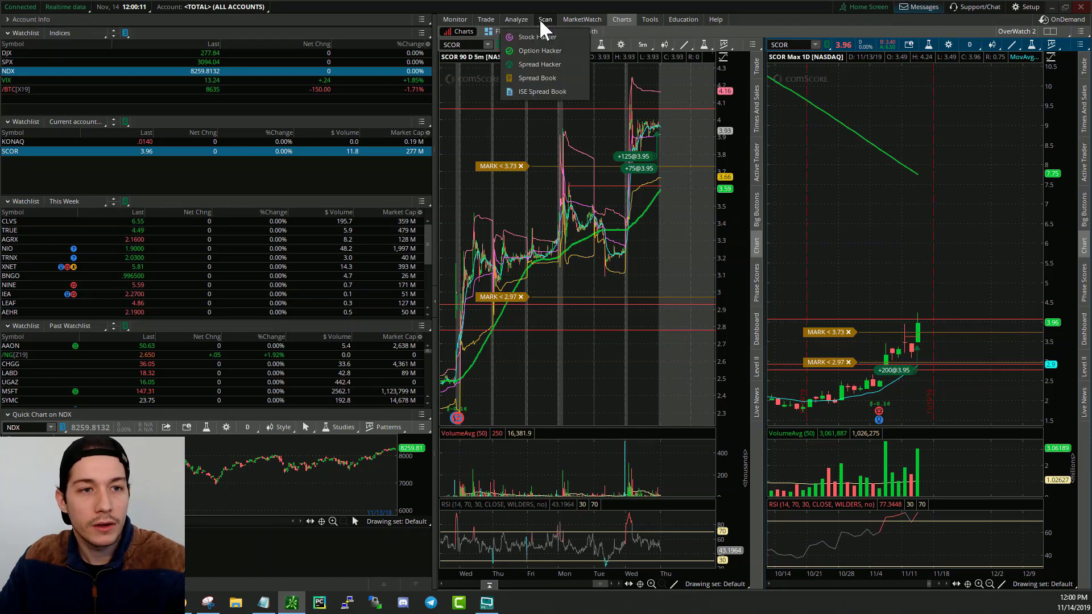
{"action": "left_click", "coordinate": [545, 19]}
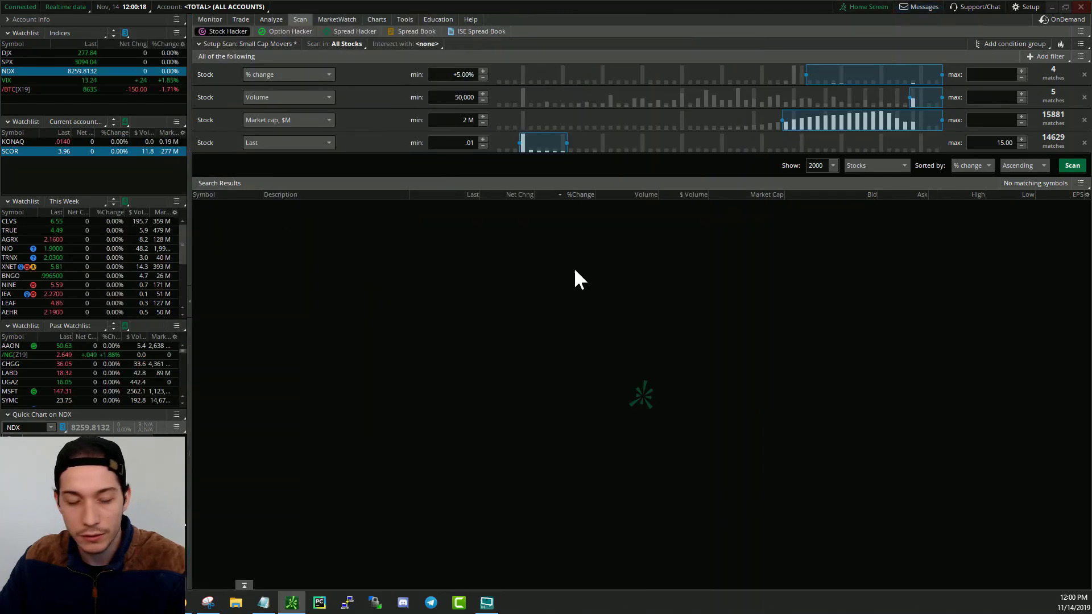
{"action": "mouse_move", "coordinate": [669, 292]}
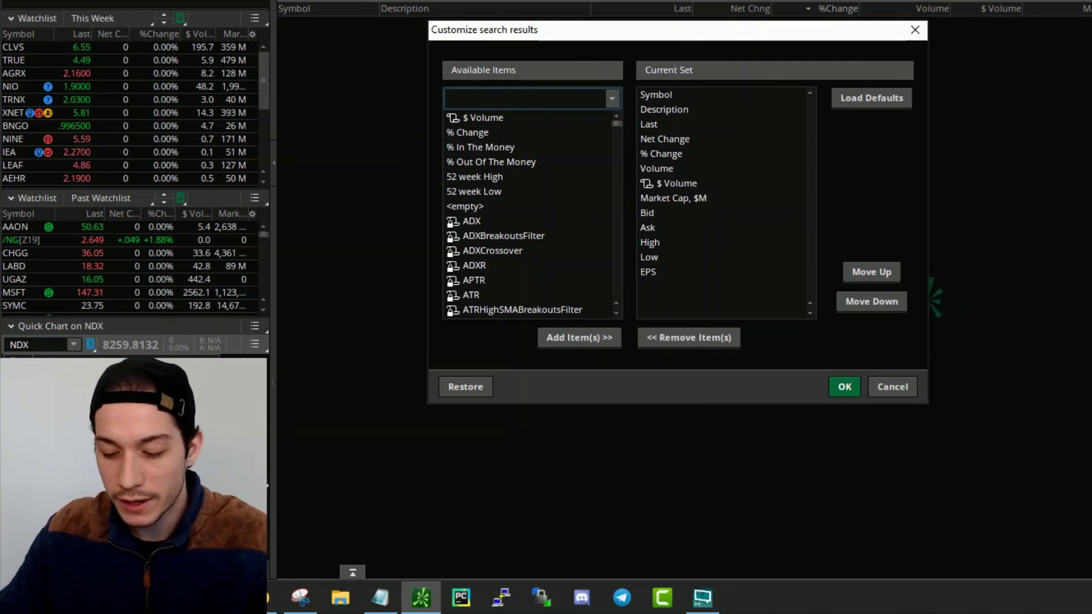
Search 'custom' and add Custom 4 to the Stock Hacker results columns
{"action": "type", "text": "custom"}
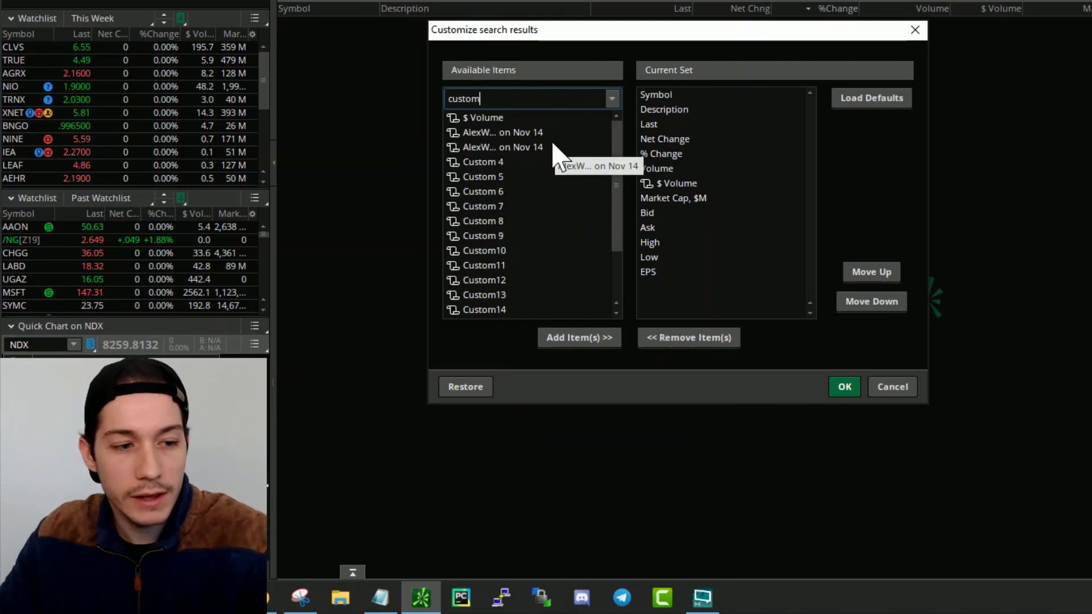
{"action": "mouse_move", "coordinate": [505, 181]}
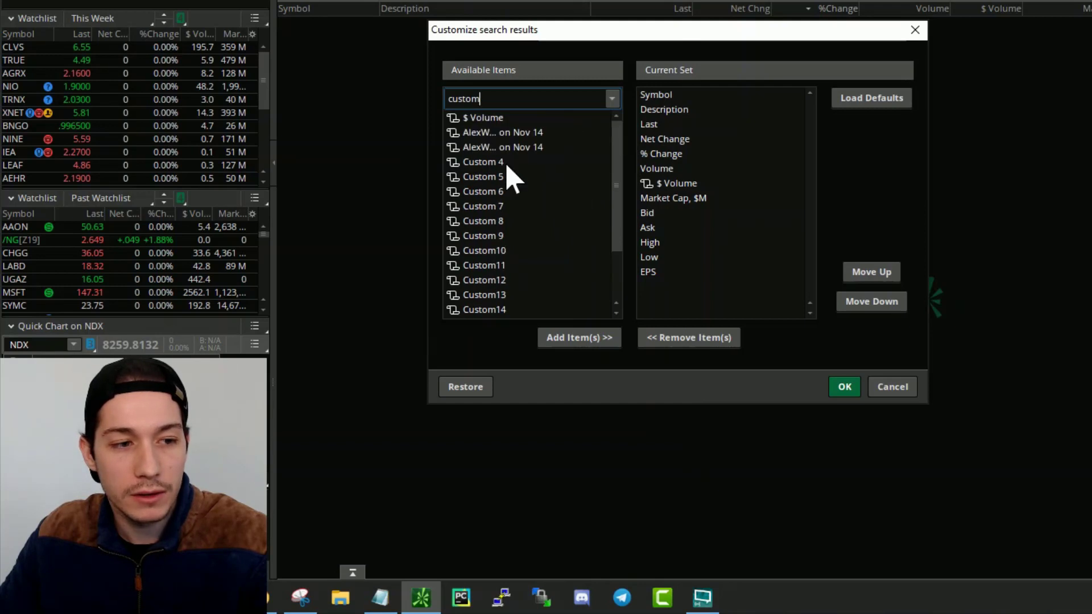
{"action": "left_click", "coordinate": [482, 161]}
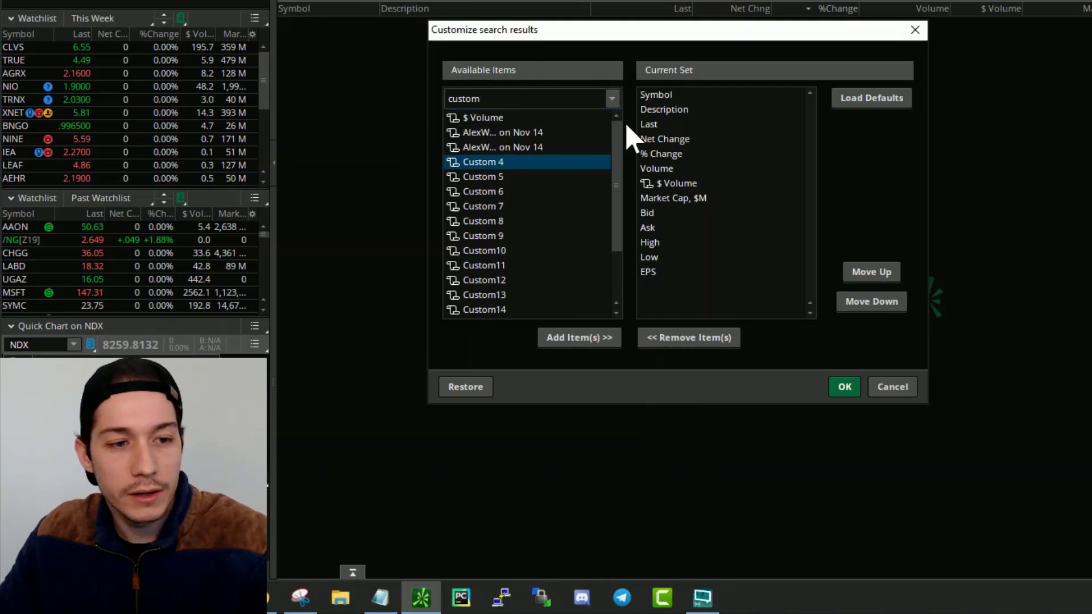
{"action": "mouse_move", "coordinate": [689, 74]}
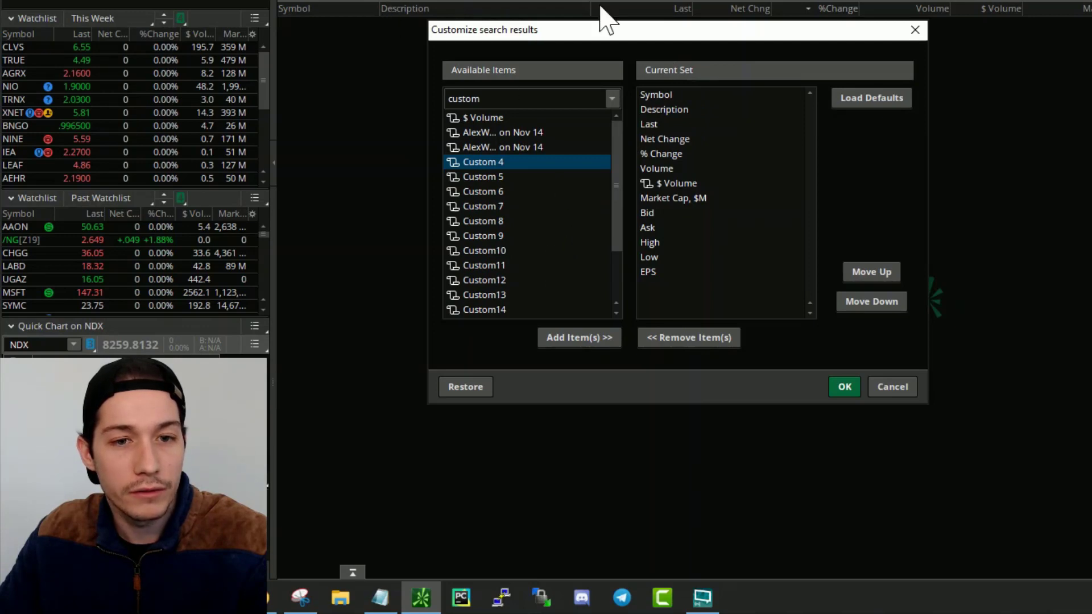
{"action": "mouse_move", "coordinate": [515, 171]}
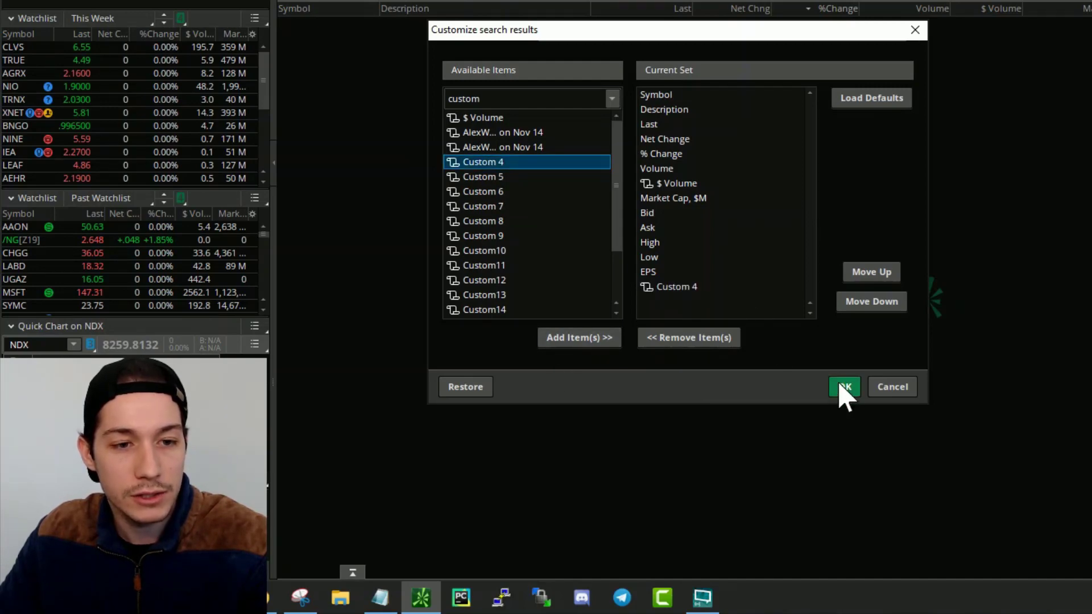
{"action": "left_click", "coordinate": [843, 387]}
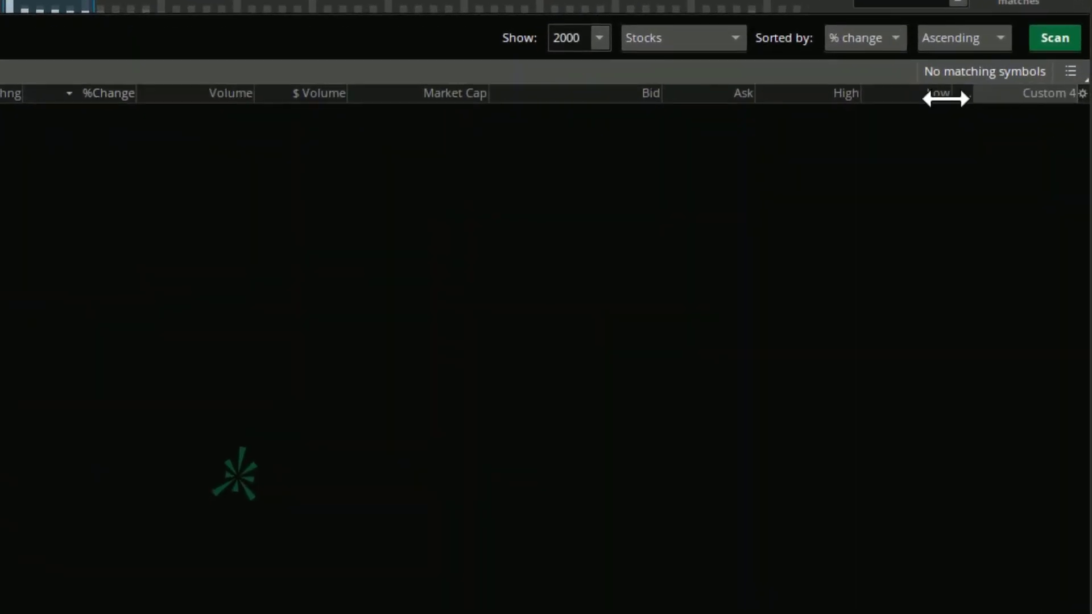
{"action": "mouse_move", "coordinate": [1062, 115]}
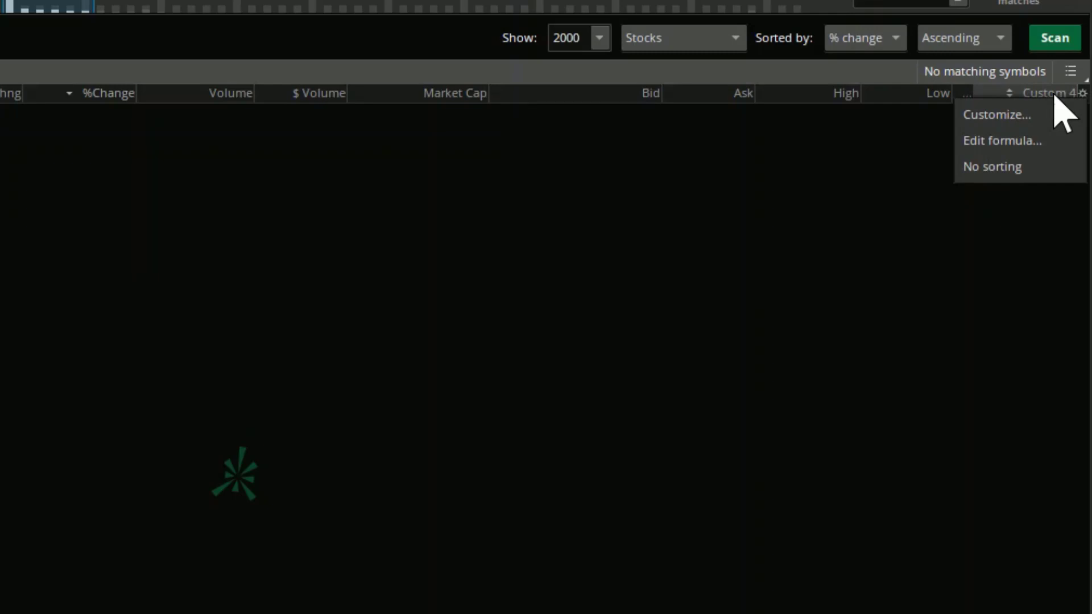
{"action": "mouse_move", "coordinate": [996, 114]}
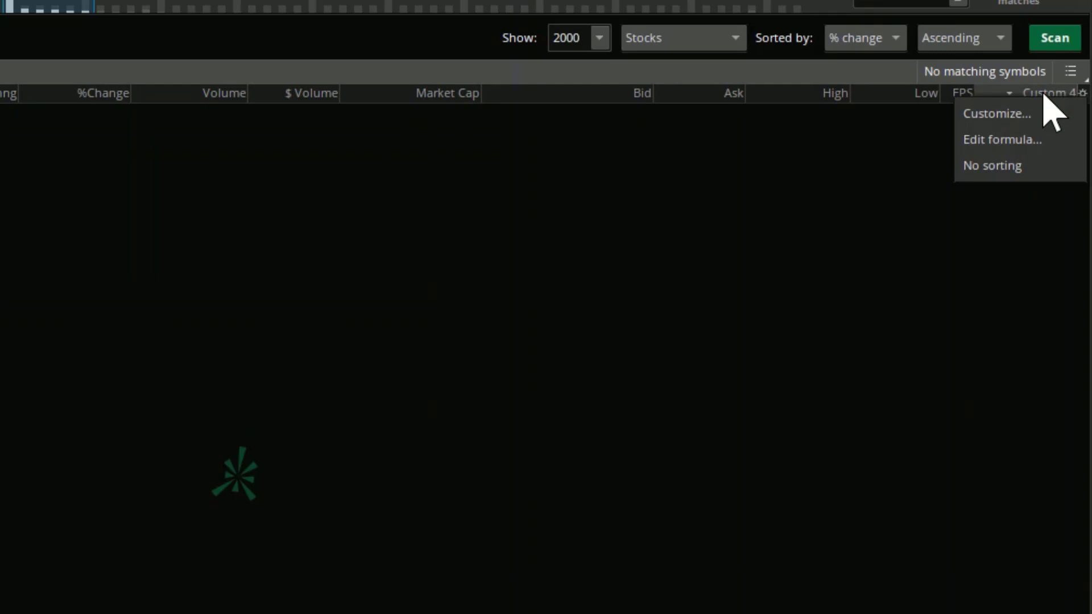
{"action": "mouse_move", "coordinate": [762, 329]}
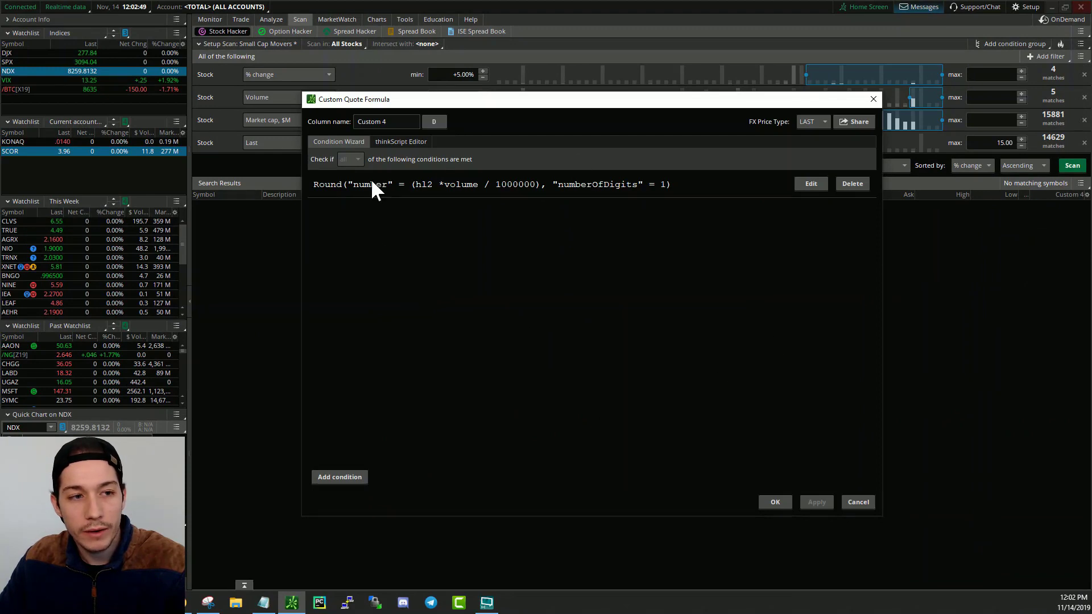
{"action": "mouse_move", "coordinate": [592, 209]}
{"action": "type", "text": "$"}
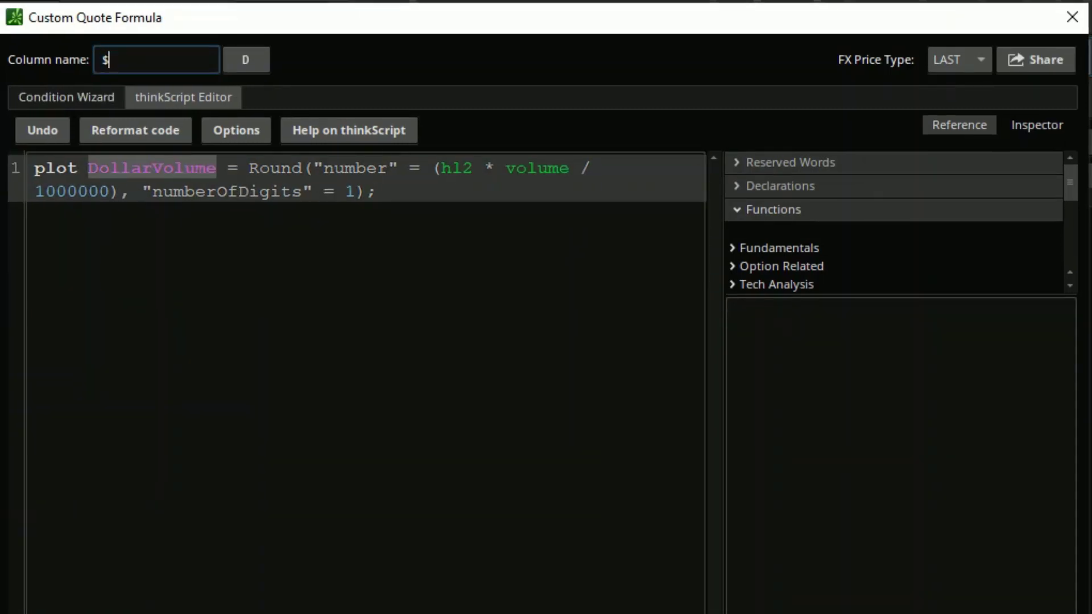
Enter 'vol' as the custom column's name, making it $vol
{"action": "type", "text": "vol"}
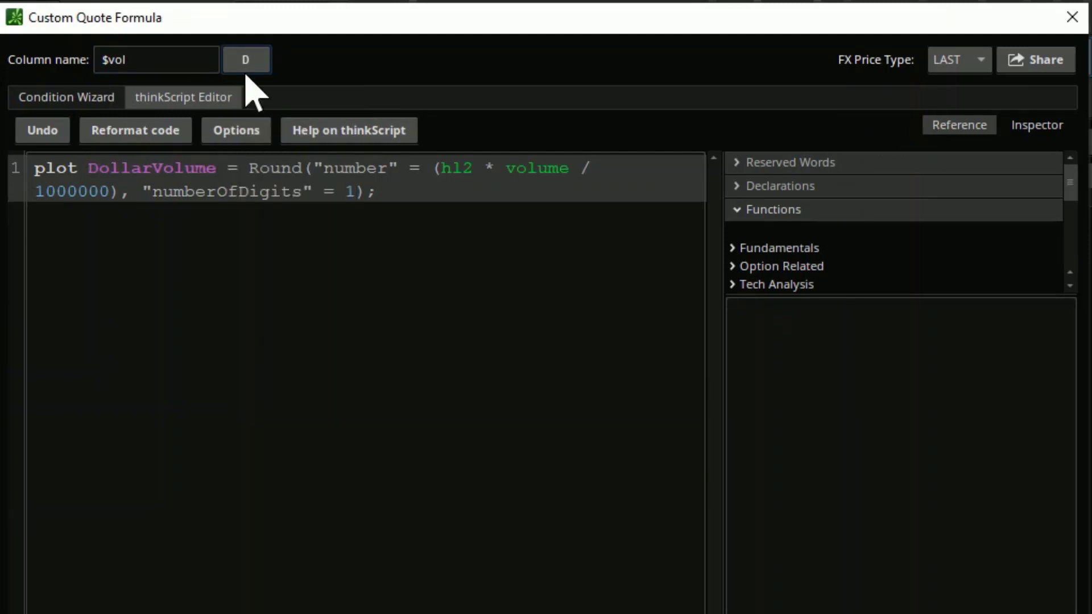
{"action": "mouse_move", "coordinate": [879, 76]}
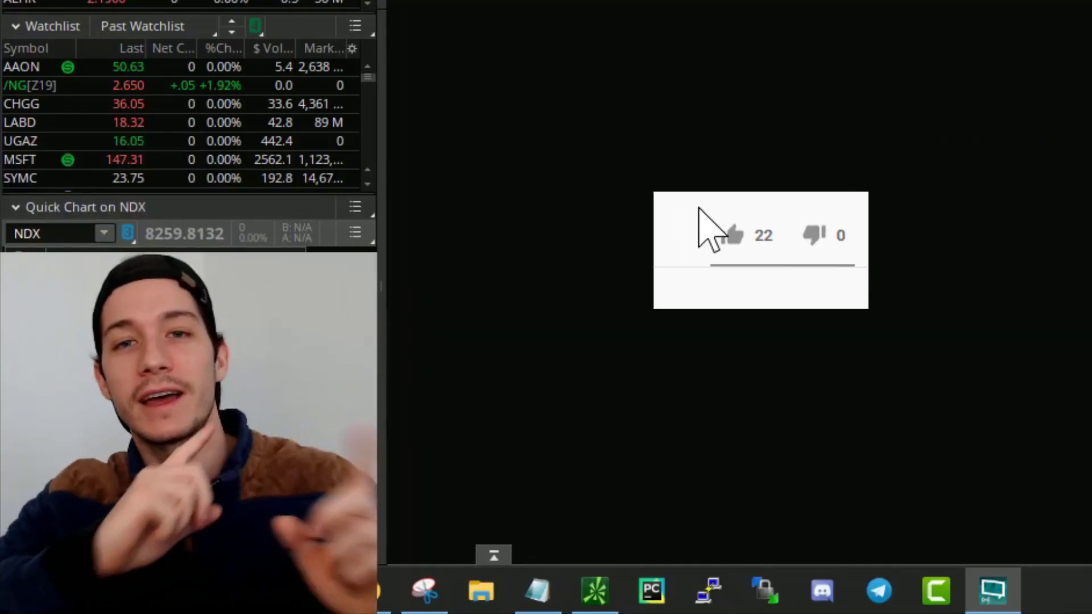
{"action": "left_click", "coordinate": [731, 235]}
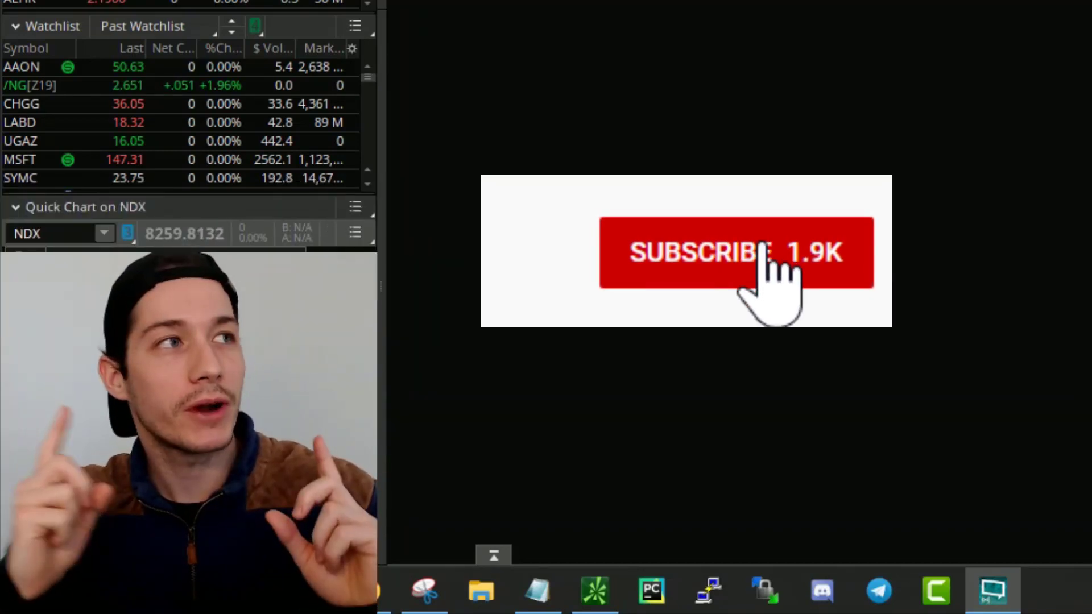
{"action": "left_click", "coordinate": [738, 252]}
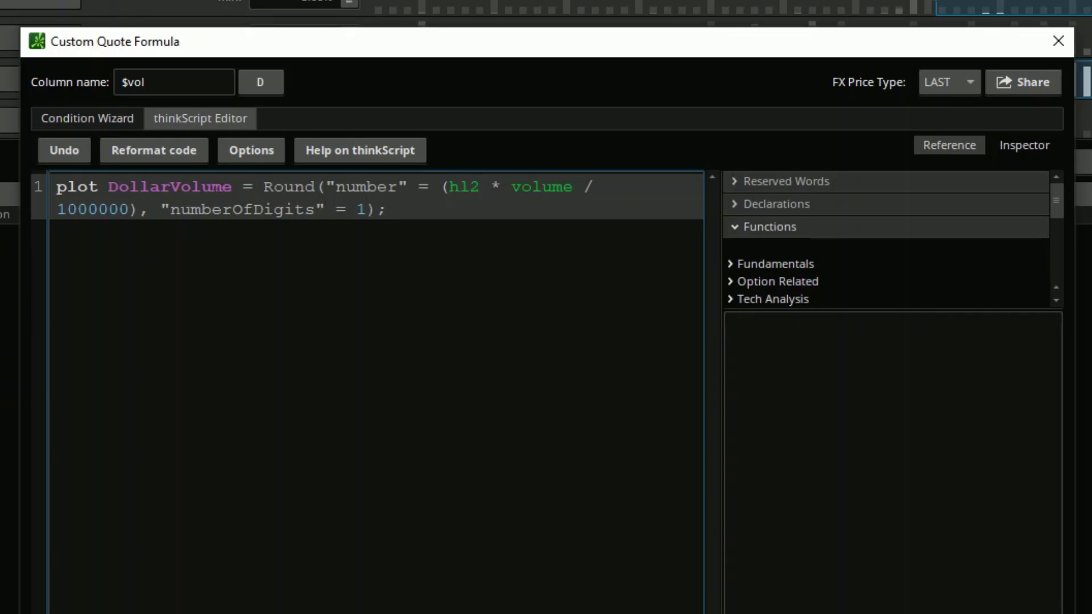
Review the hl2 term in the Round(hl2*volume/1000000, 1) DollarVolume formula
{"action": "double_click", "coordinate": [454, 186]}
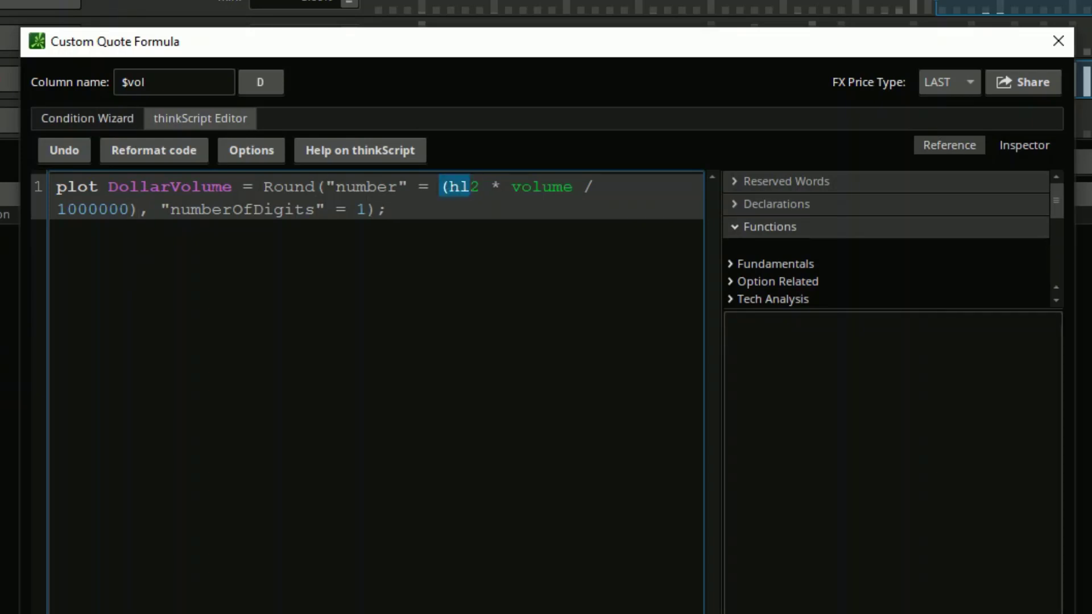
{"action": "left_click", "coordinate": [479, 187]}
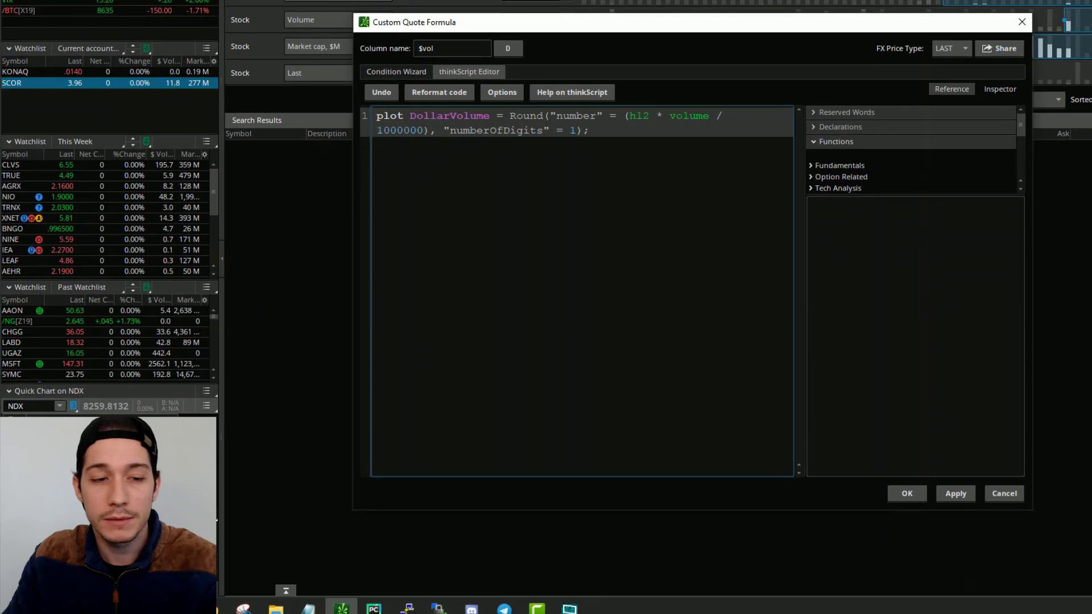
{"action": "left_click", "coordinate": [649, 116]}
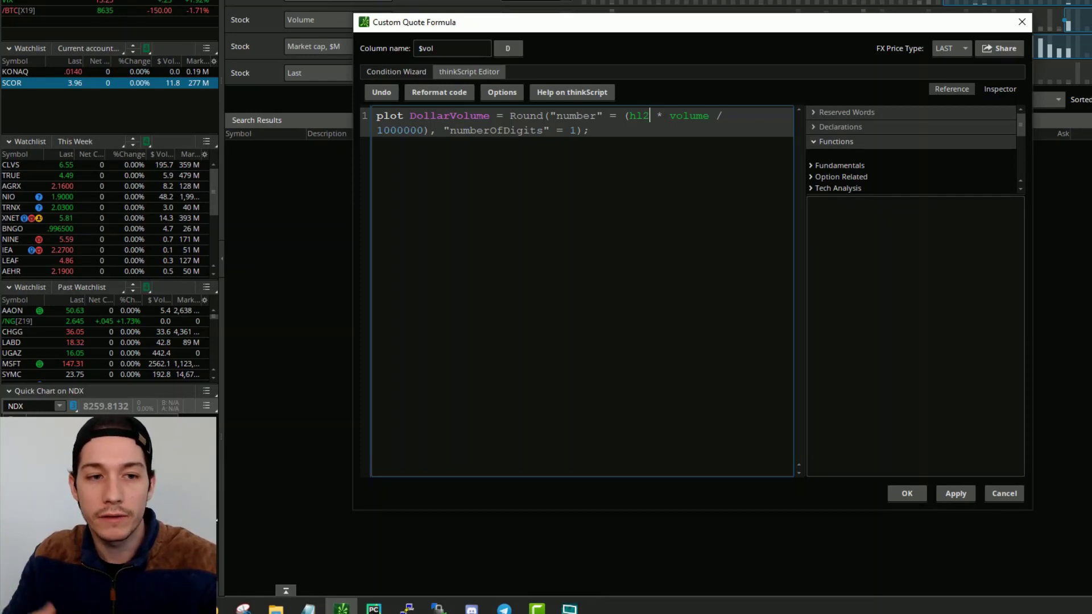
{"action": "double_click", "coordinate": [689, 115]}
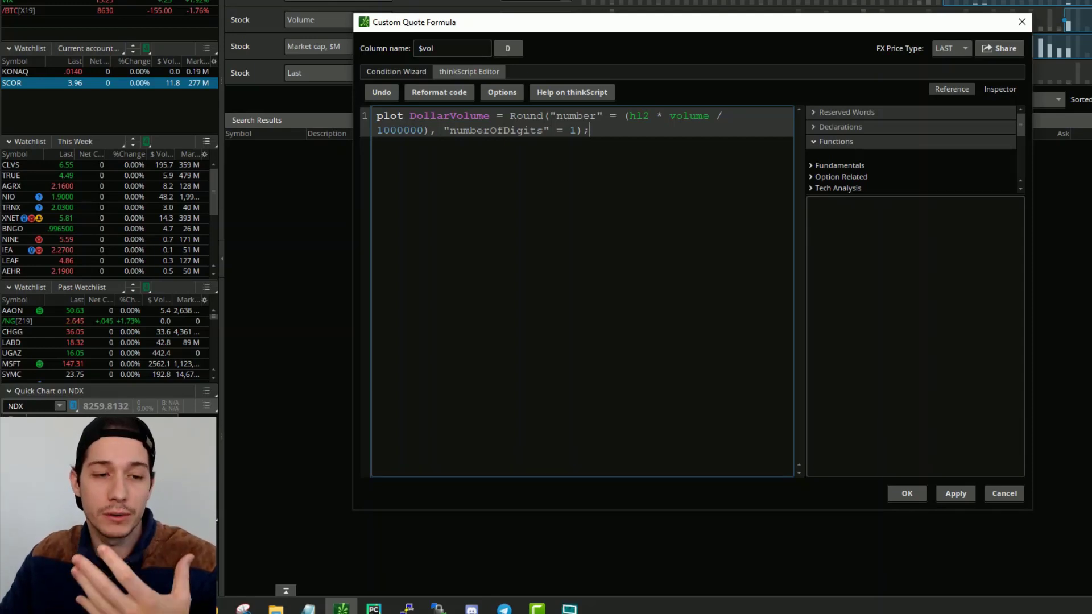
{"action": "mouse_move", "coordinate": [173, 108]}
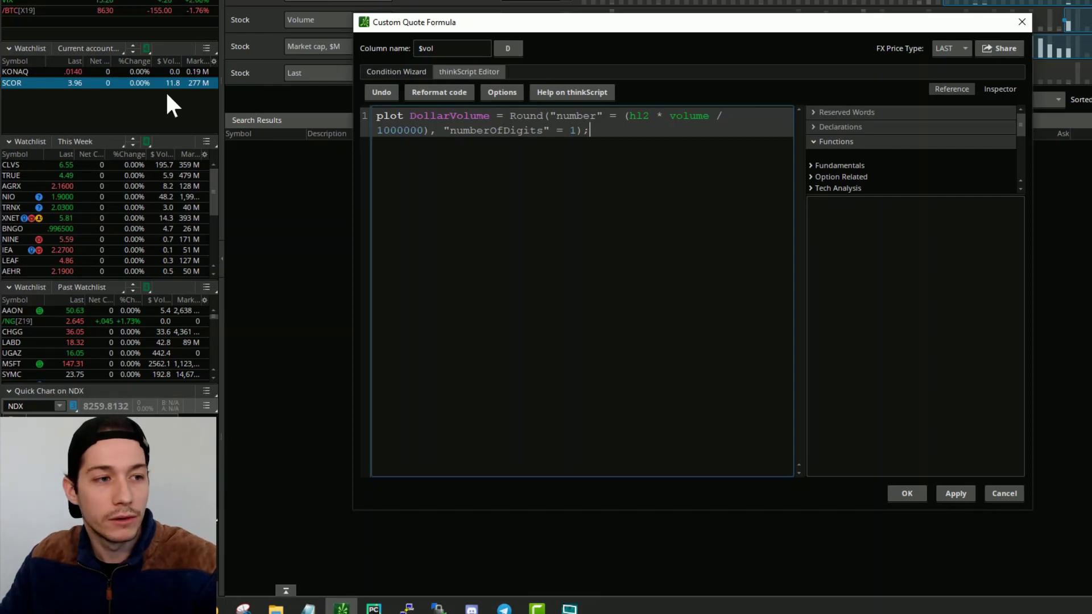
{"action": "mouse_move", "coordinate": [183, 108]}
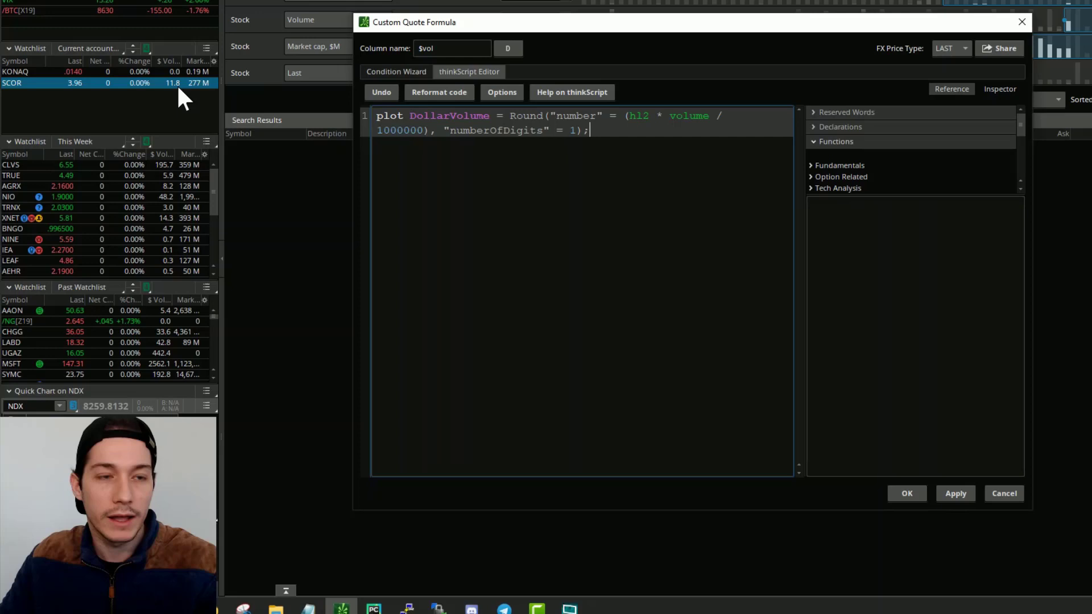
{"action": "mouse_move", "coordinate": [276, 137]}
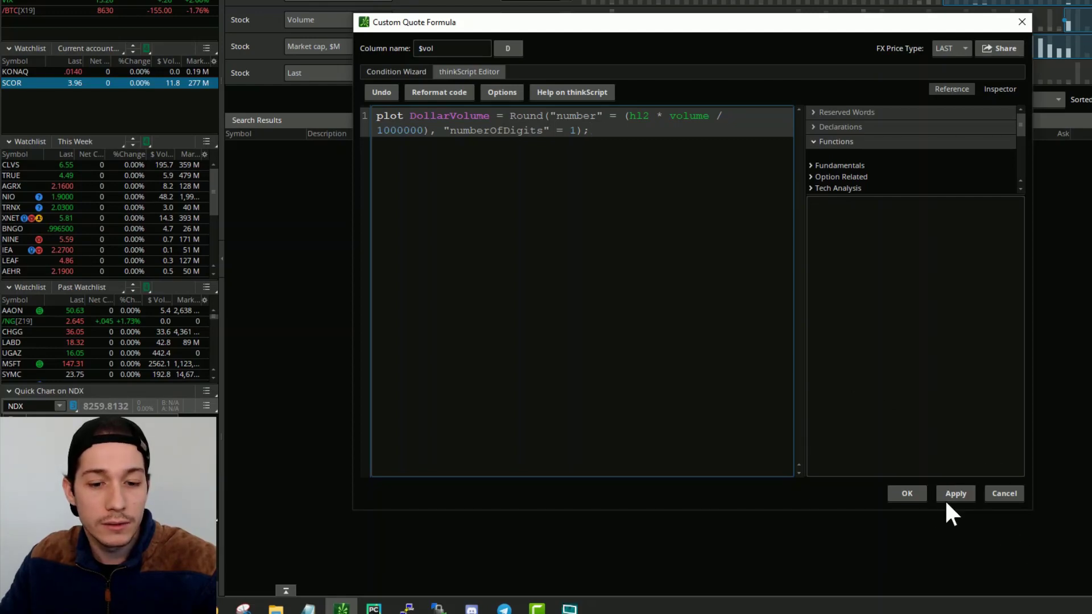
Confirm the $vol formula, then search 'custo' and add $vol to the watchlist's Current Set
{"action": "left_click", "coordinate": [955, 493]}
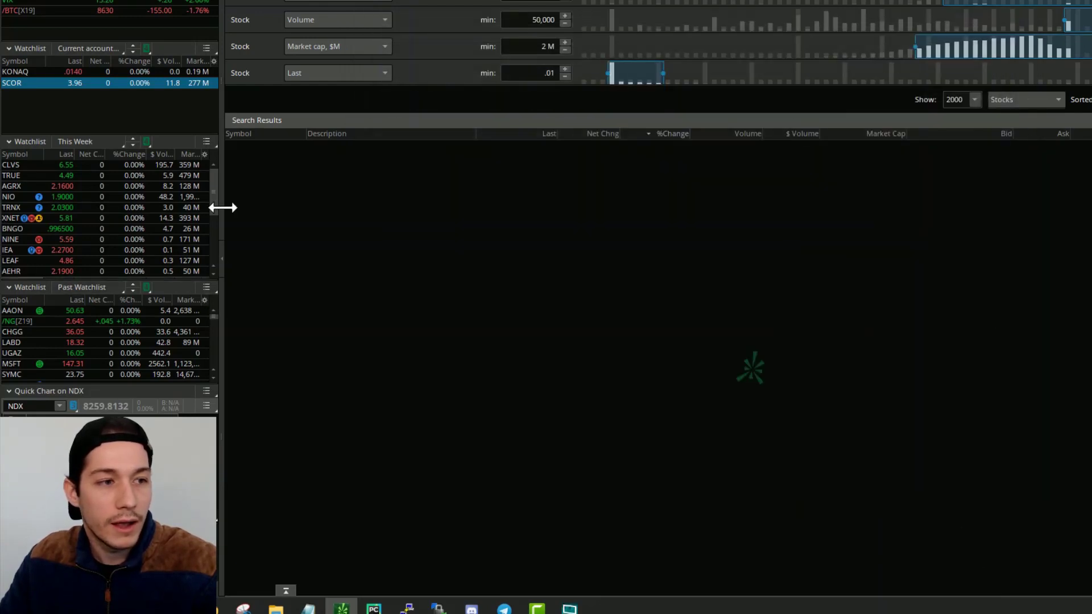
{"action": "mouse_move", "coordinate": [251, 168]}
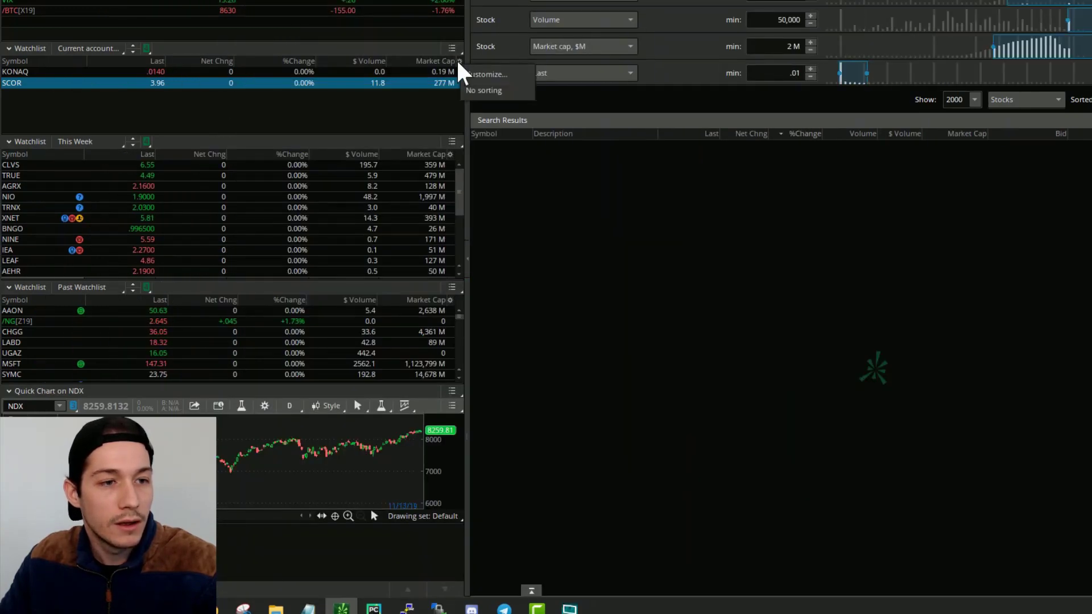
{"action": "left_click", "coordinate": [488, 74]}
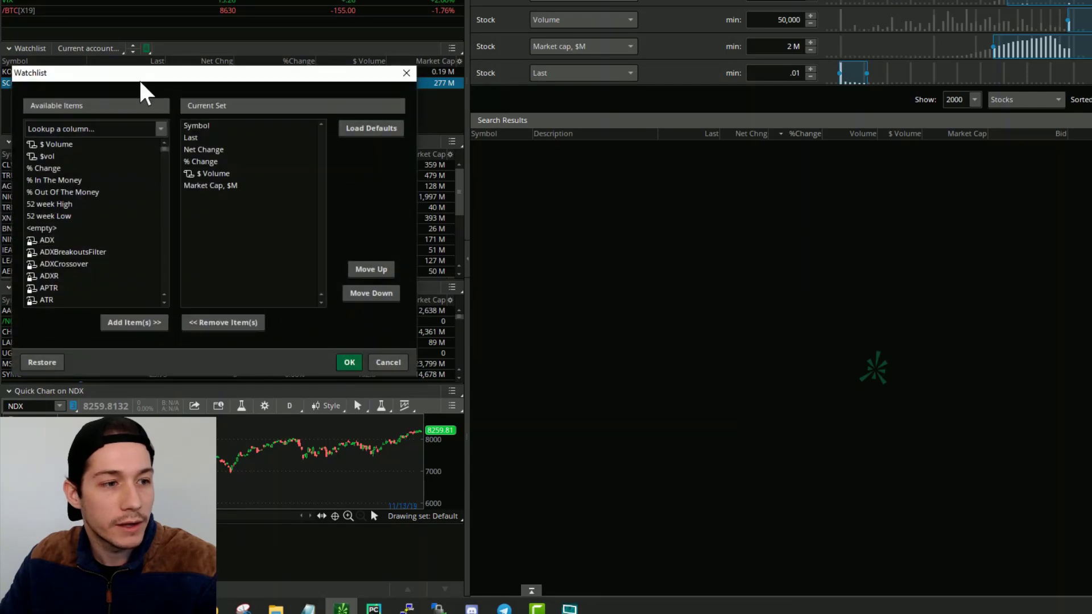
{"action": "left_click", "coordinate": [91, 129]}
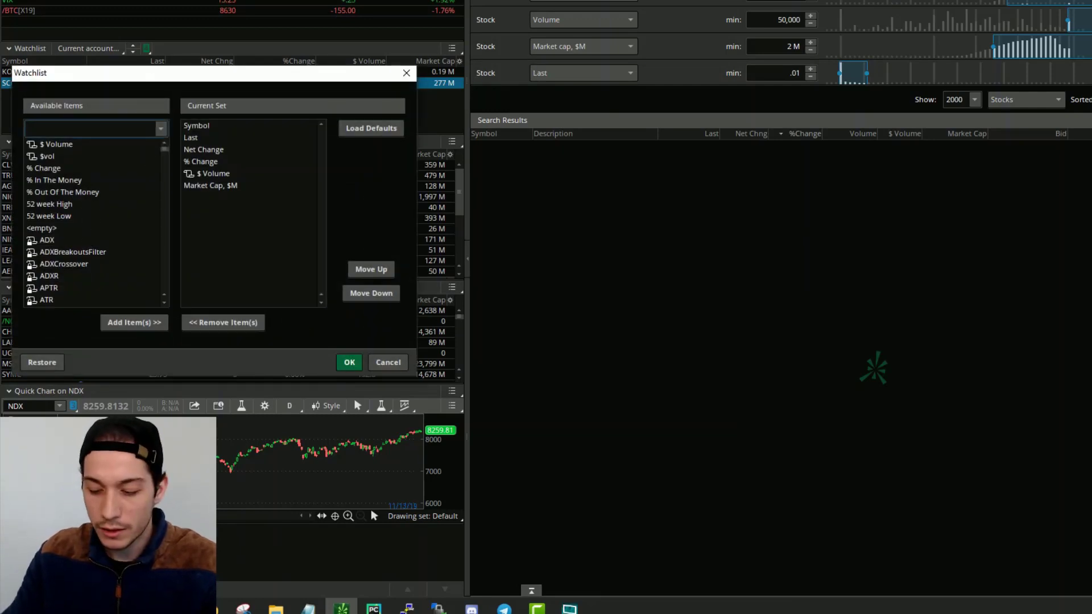
{"action": "type", "text": "custo"}
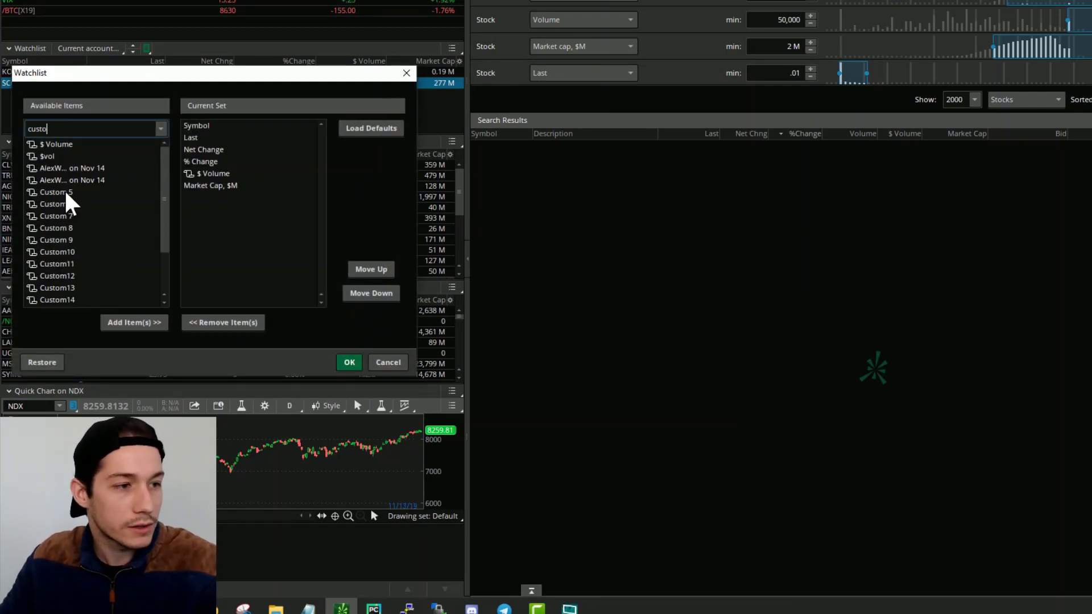
{"action": "mouse_move", "coordinate": [52, 167]}
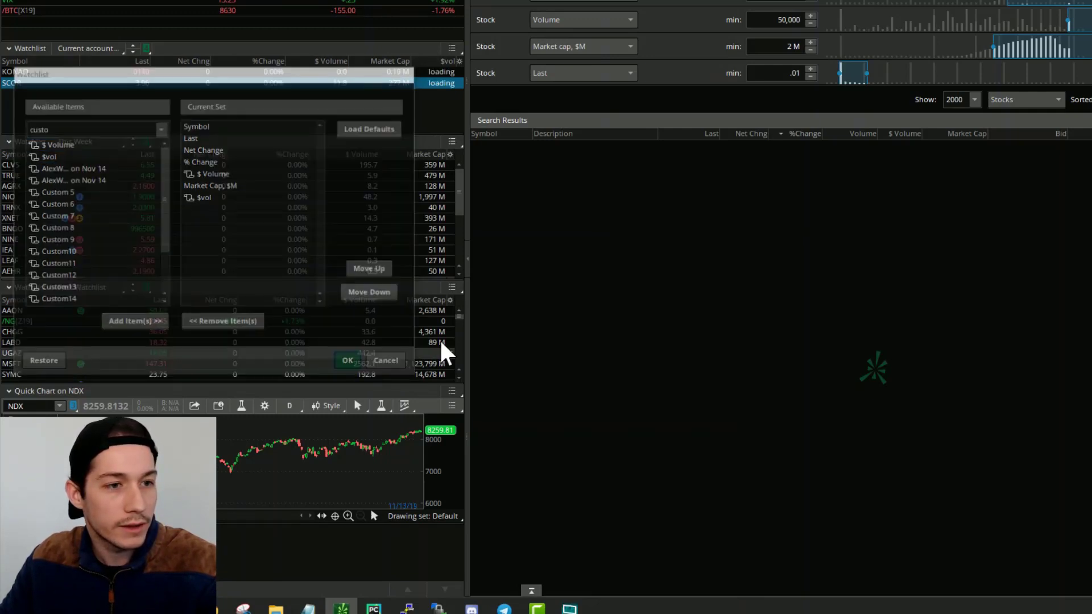
{"action": "left_click", "coordinate": [348, 360]}
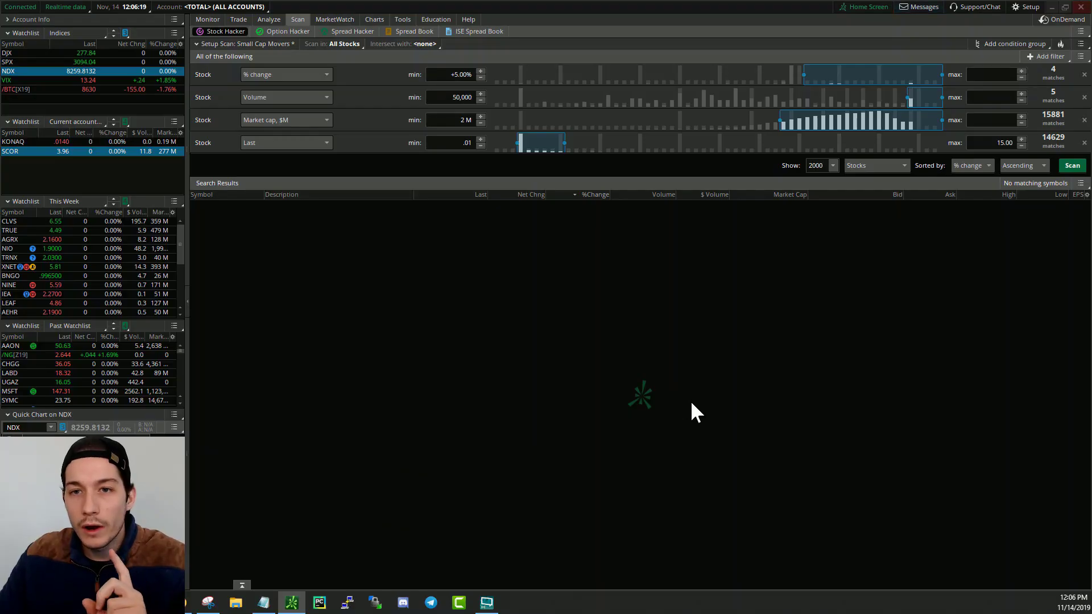
{"action": "mouse_move", "coordinate": [757, 414]}
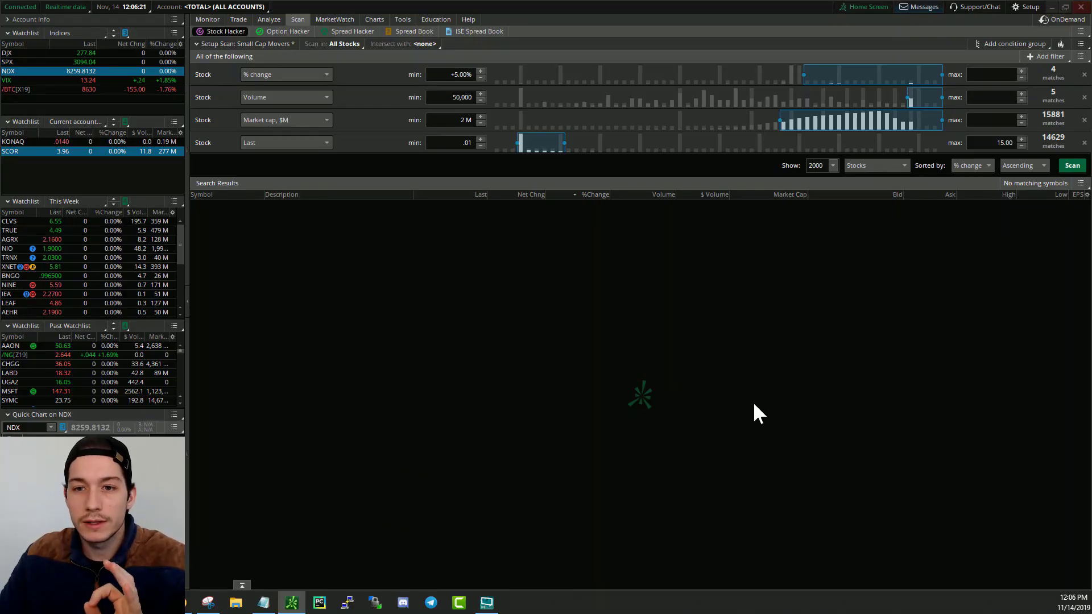
{"action": "mouse_move", "coordinate": [1051, 202]}
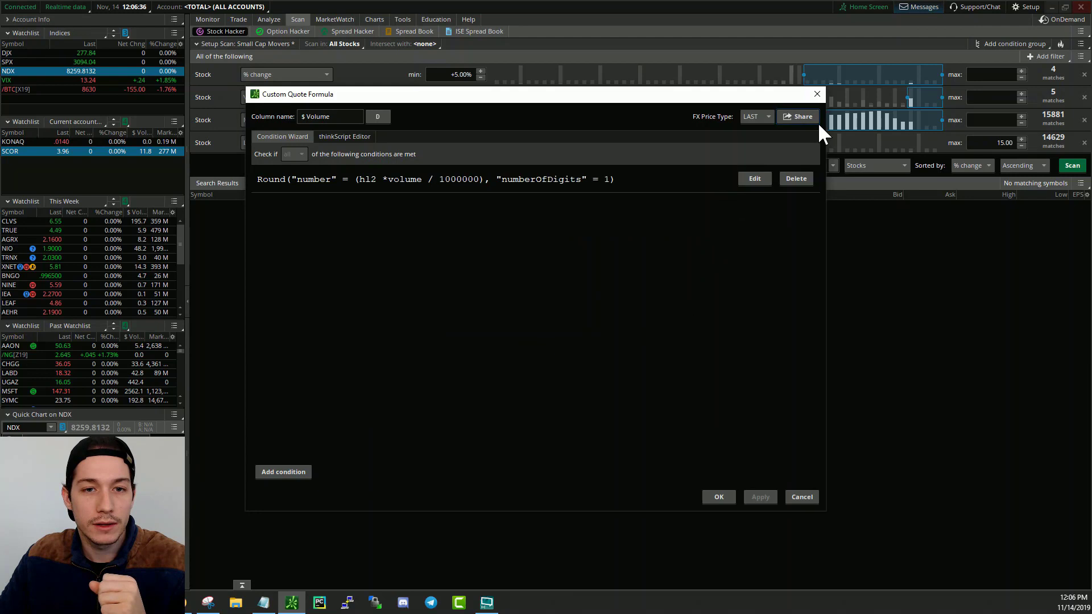
{"action": "left_click", "coordinate": [717, 497]}
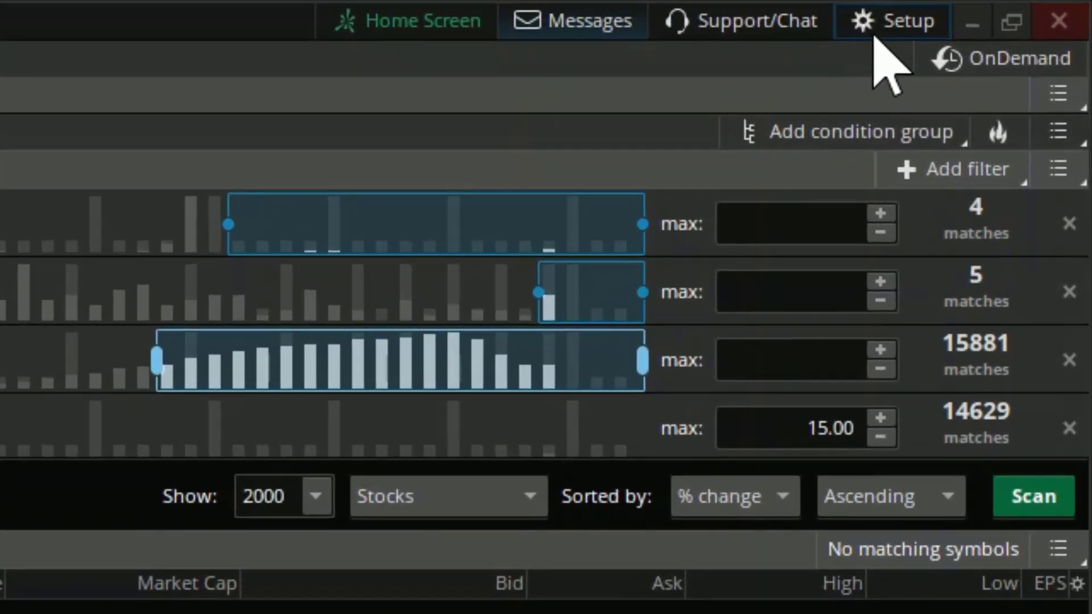
{"action": "left_click", "coordinate": [907, 21]}
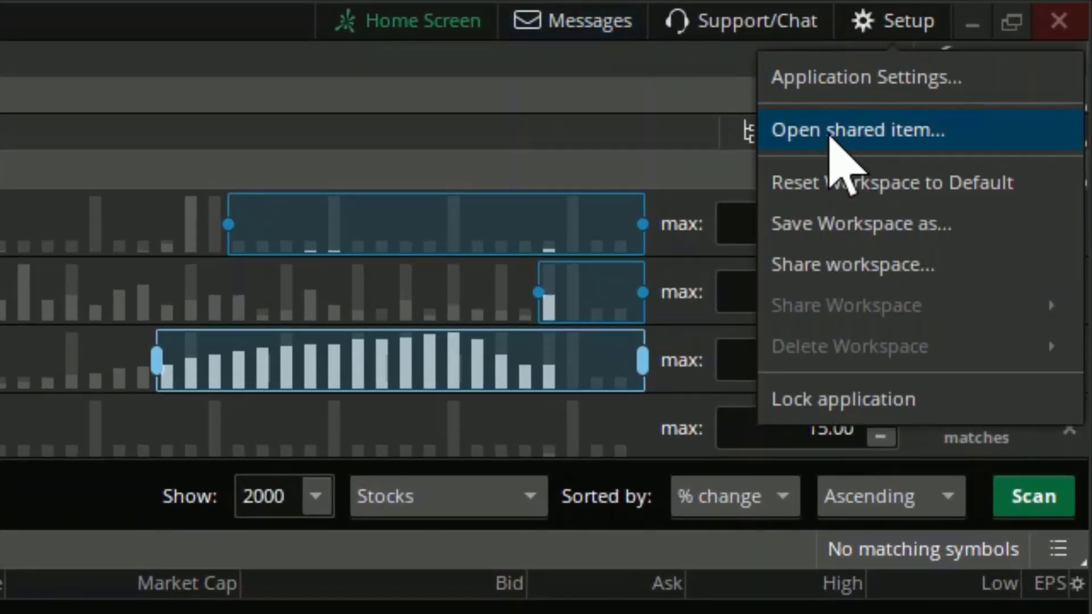
{"action": "left_click", "coordinate": [856, 130]}
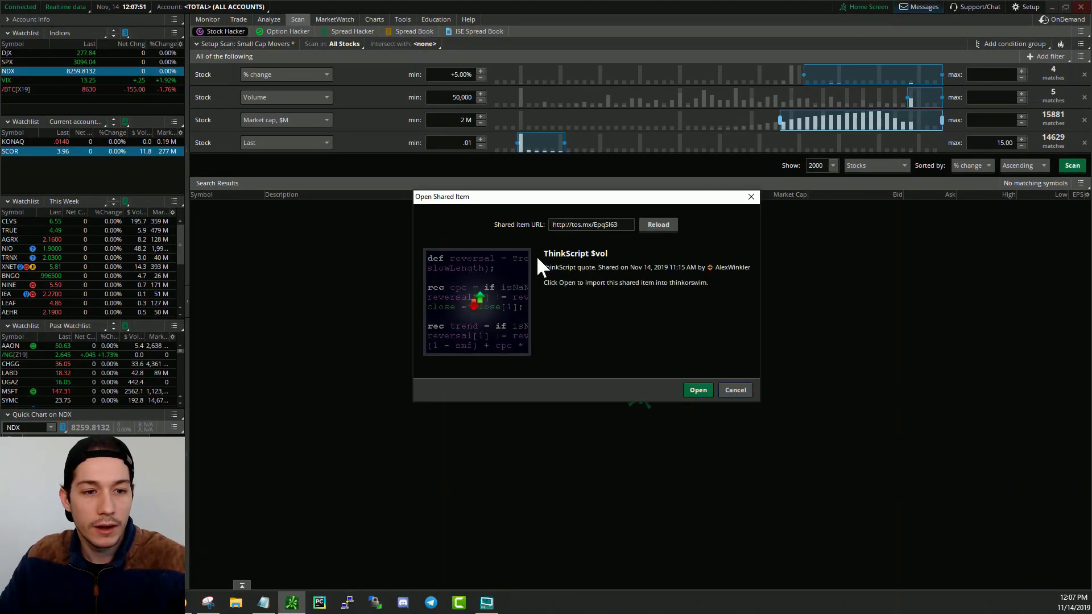
{"action": "mouse_move", "coordinate": [696, 416]}
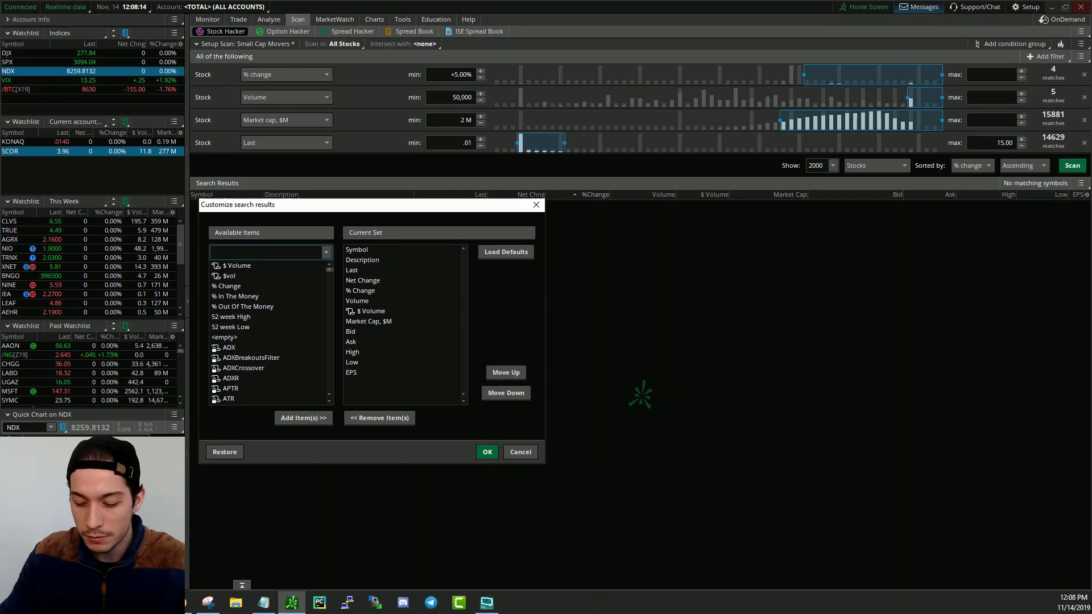
Search 'custo' in Available Items and inspect the imported custom column entries
{"action": "type", "text": "custo"}
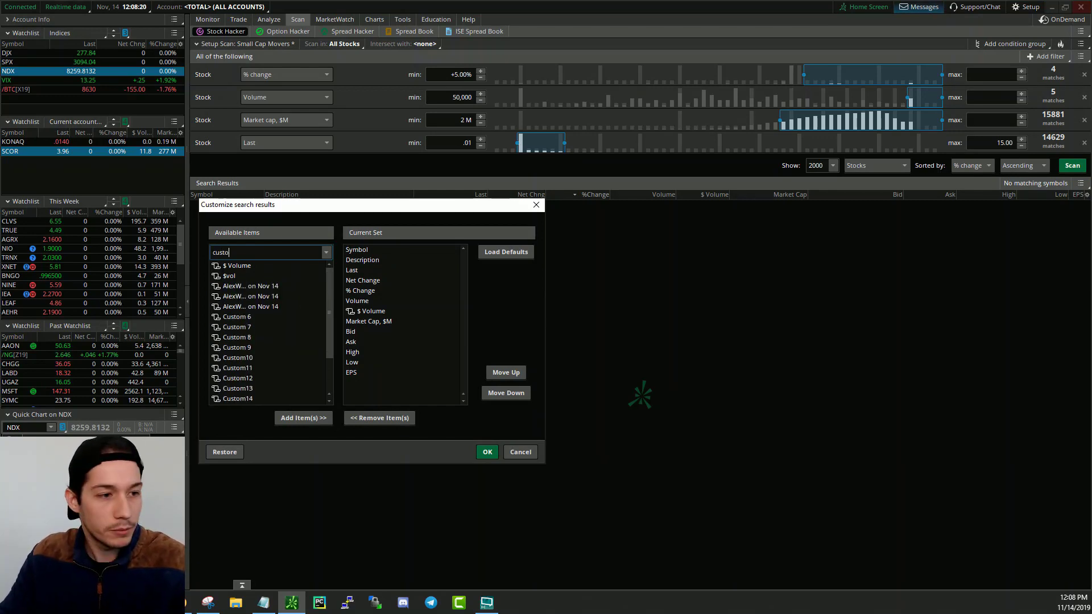
{"action": "left_click", "coordinate": [251, 285]}
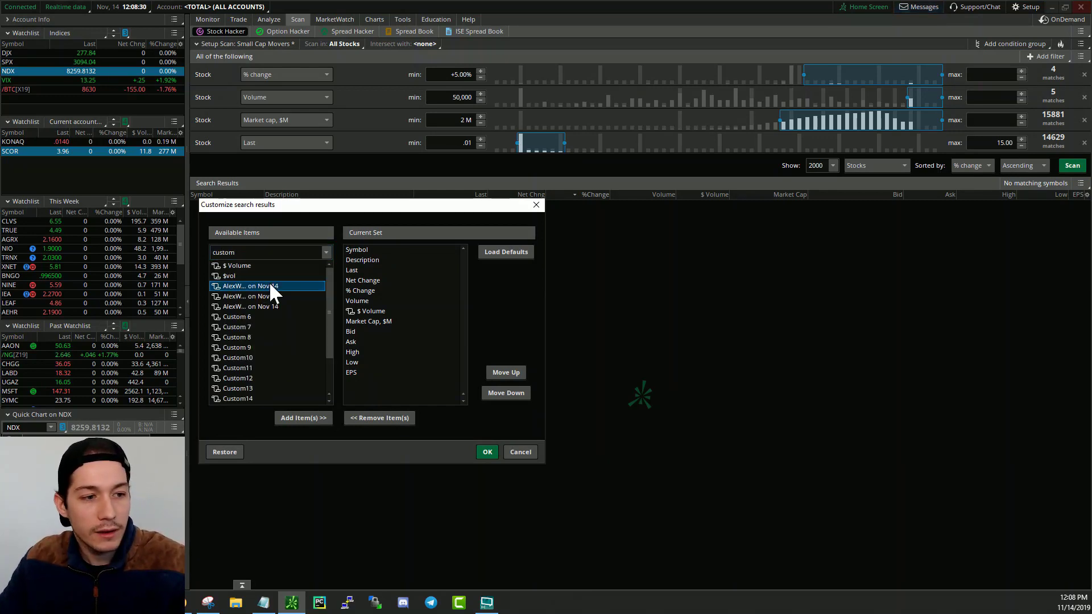
{"action": "mouse_move", "coordinate": [288, 307]}
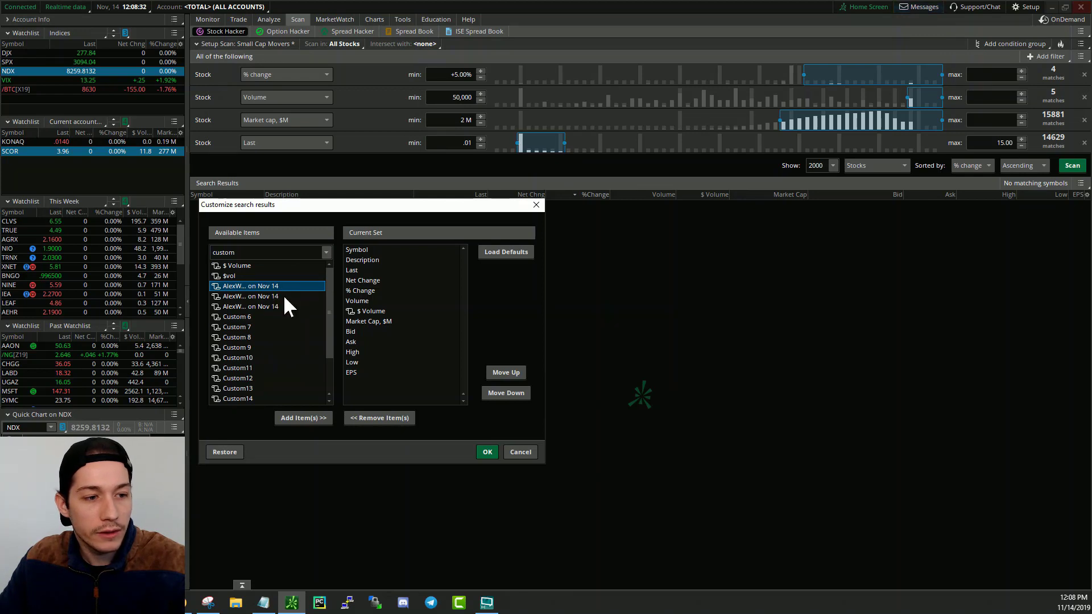
{"action": "left_click", "coordinate": [256, 306]}
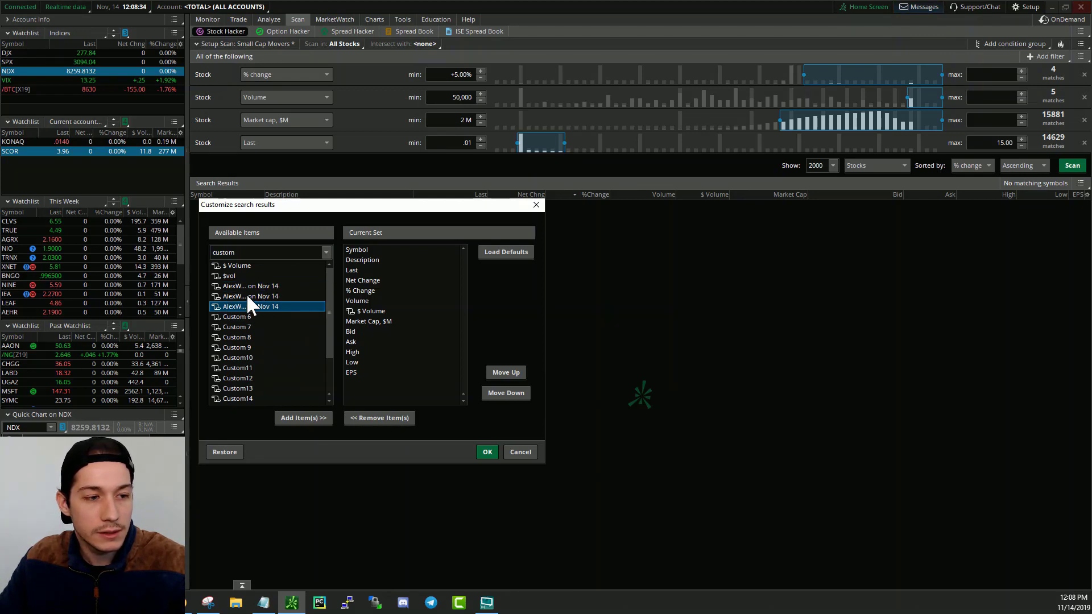
{"action": "left_click", "coordinate": [248, 285]}
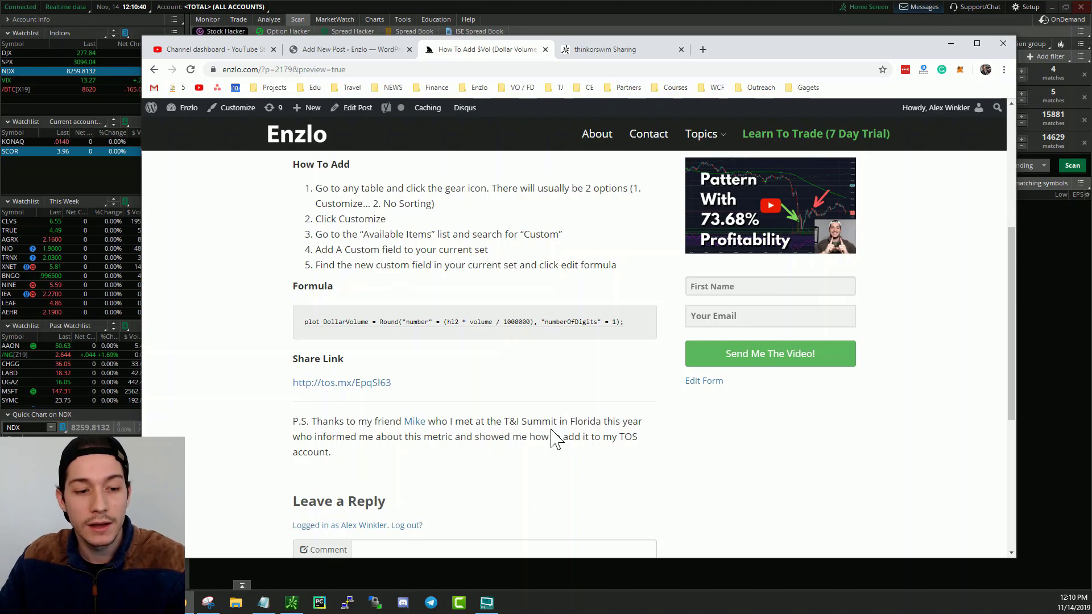
{"action": "mouse_move", "coordinate": [446, 453]}
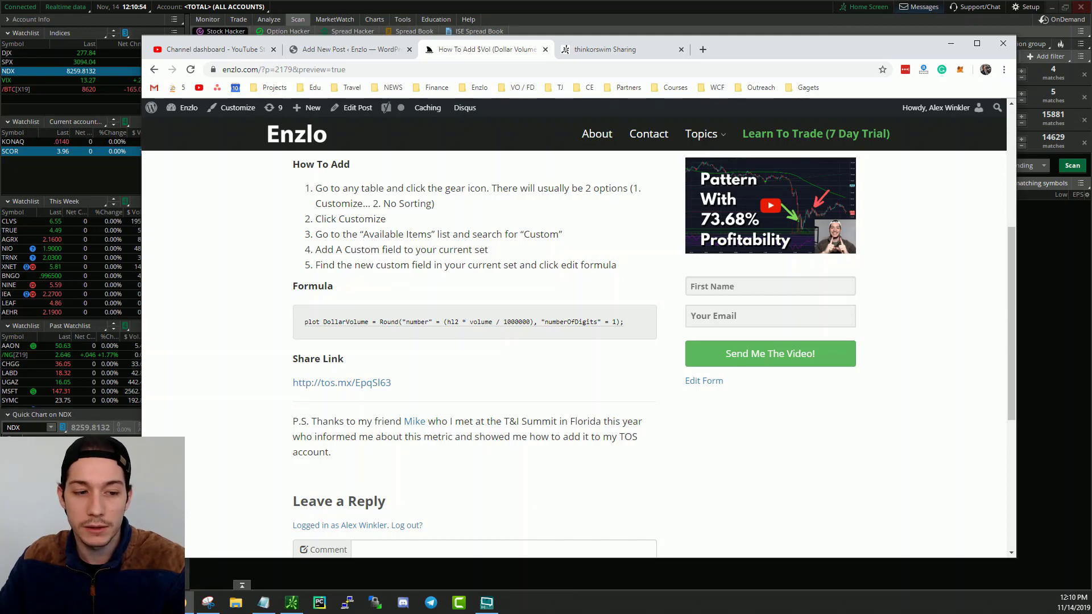
{"action": "mouse_move", "coordinate": [415, 421]}
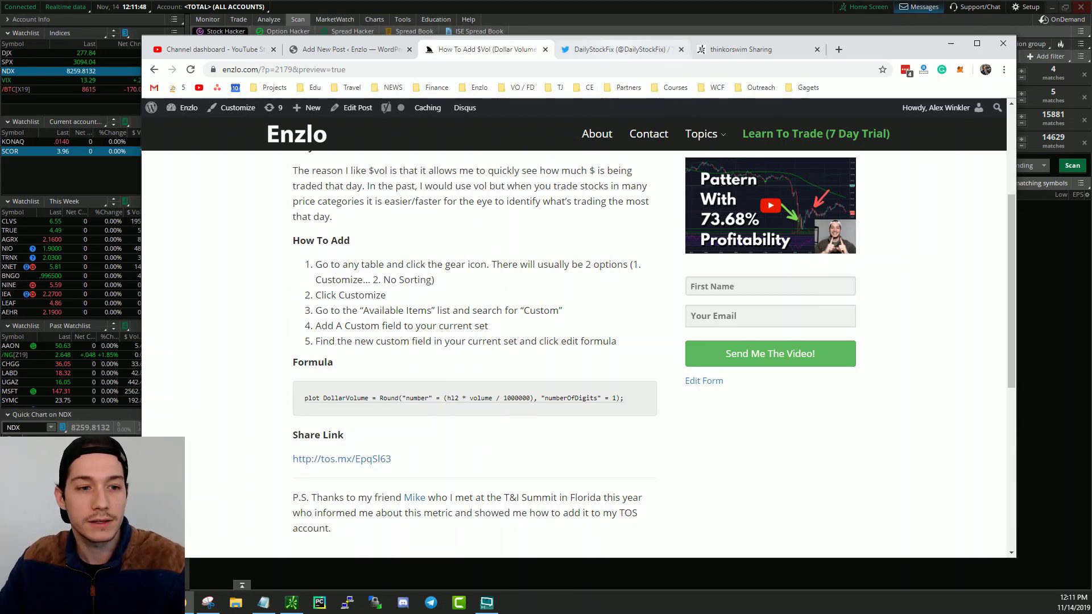
Open the credited friend's Twitter profile from the Enzlo post
{"action": "left_click", "coordinate": [618, 49]}
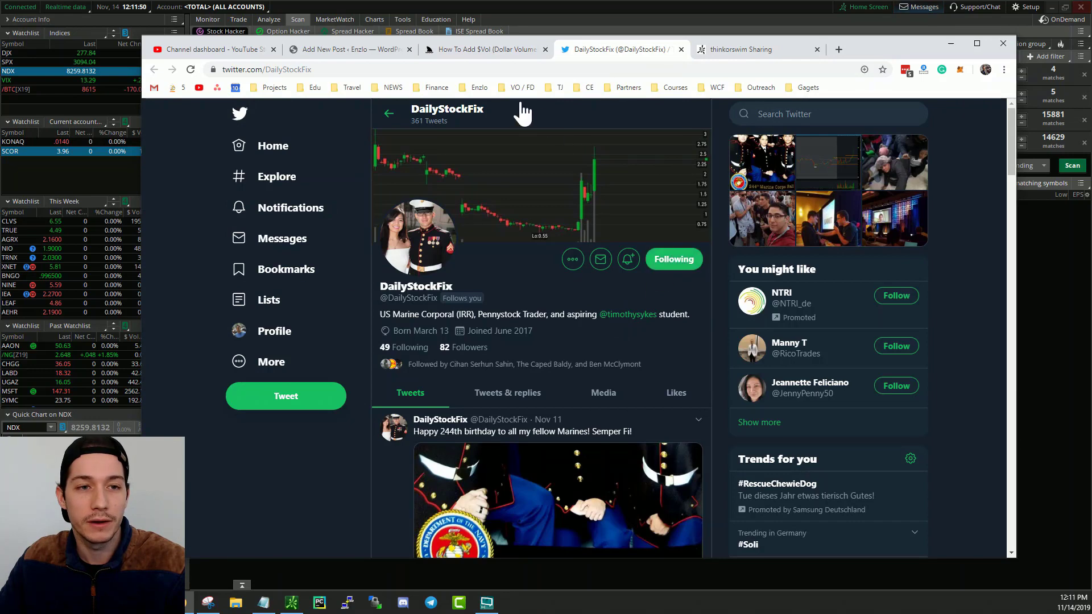